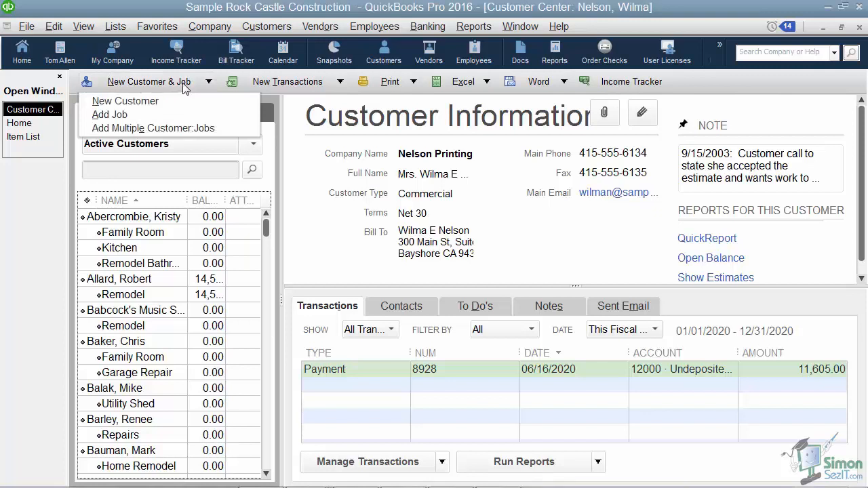
{"action": "mouse_move", "coordinate": [124, 101]}
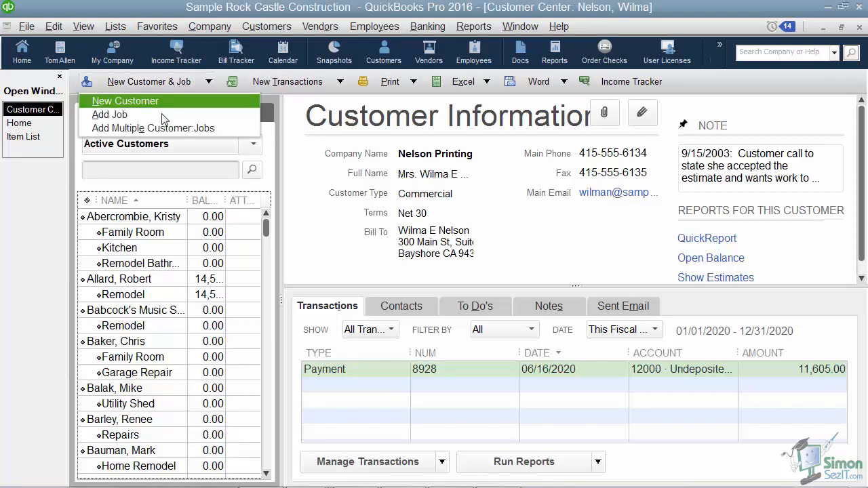
{"action": "mouse_move", "coordinate": [154, 128]}
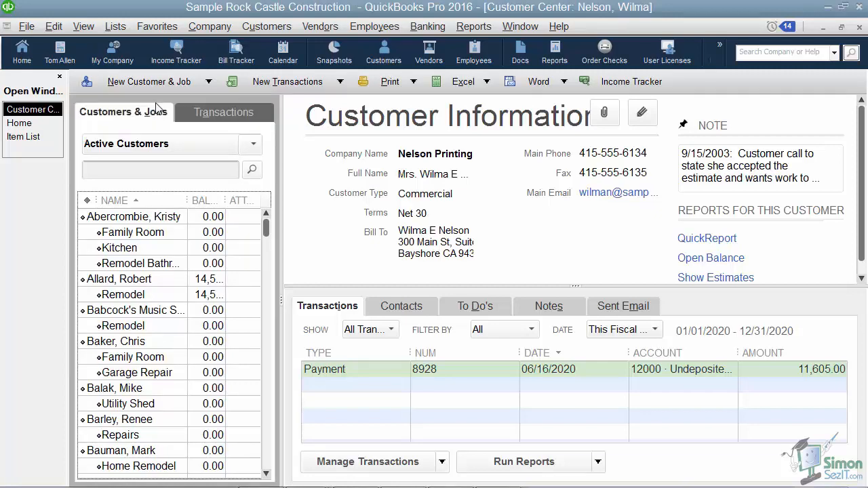
{"action": "left_click", "coordinate": [128, 82]}
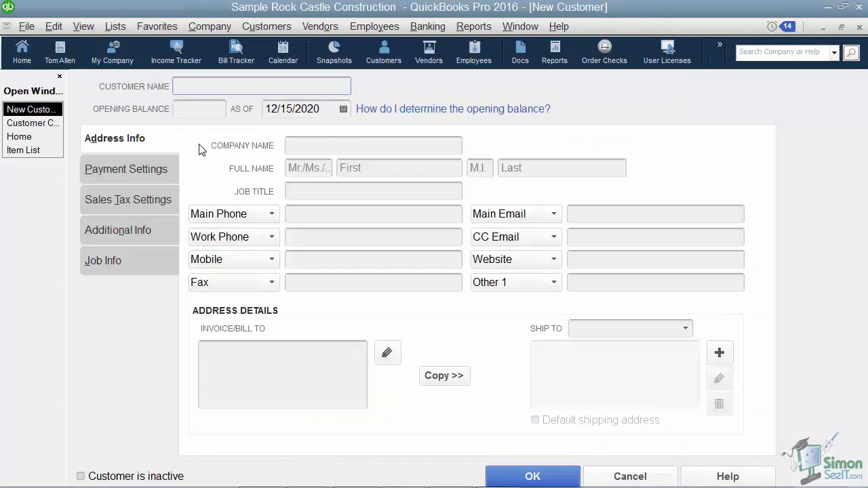
{"action": "type", "text": "Allen, T"}
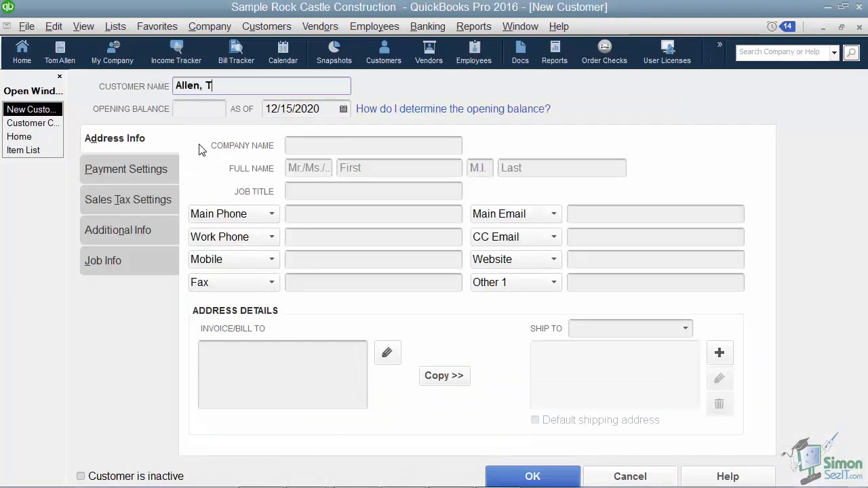
{"action": "type", "text": "om"}
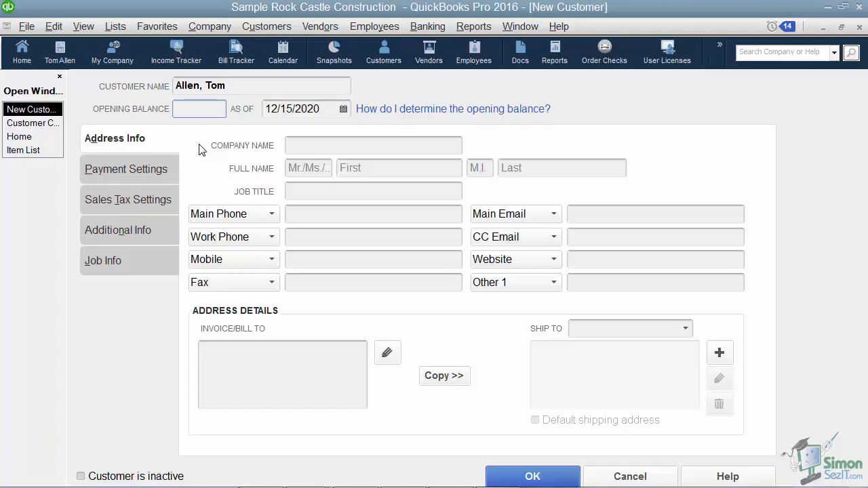
{"action": "left_click", "coordinate": [200, 108]}
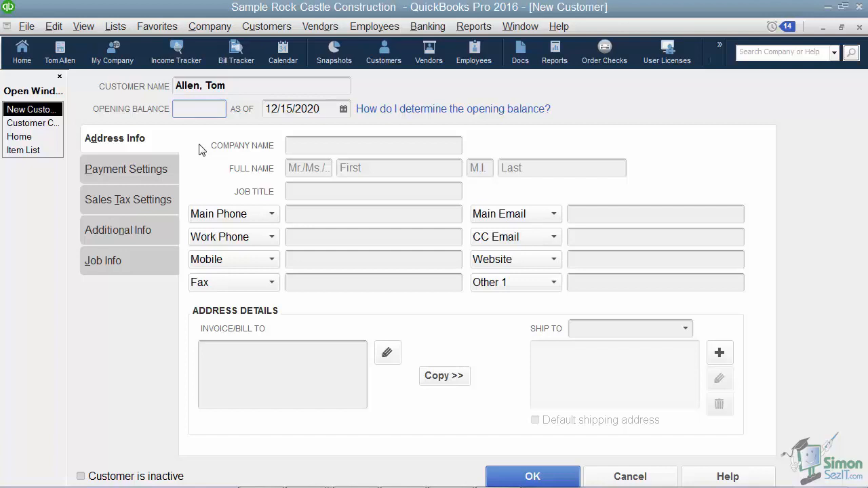
{"action": "left_click", "coordinate": [199, 109]}
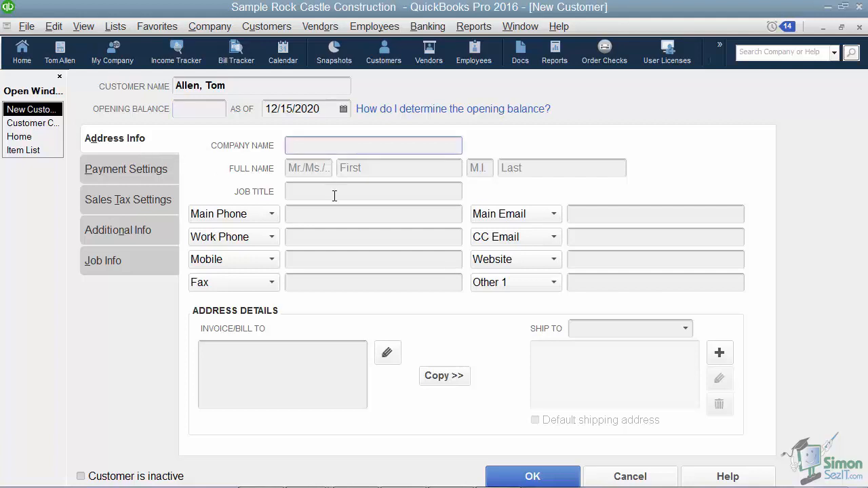
{"action": "type", "text": "CNs S"}
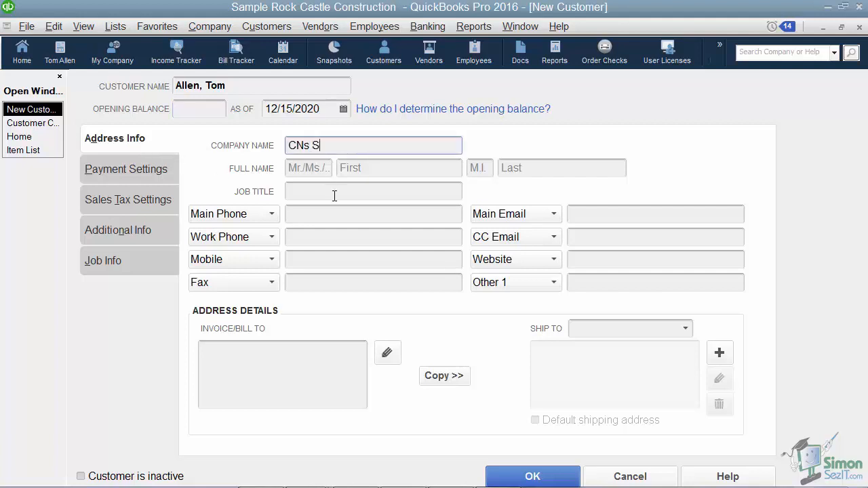
{"action": "type", "text": "ervices"}
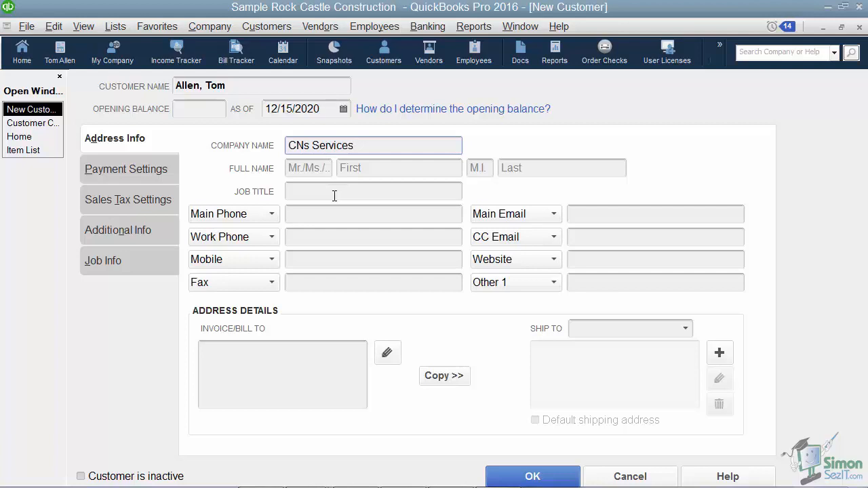
{"action": "type", "text": "S"}
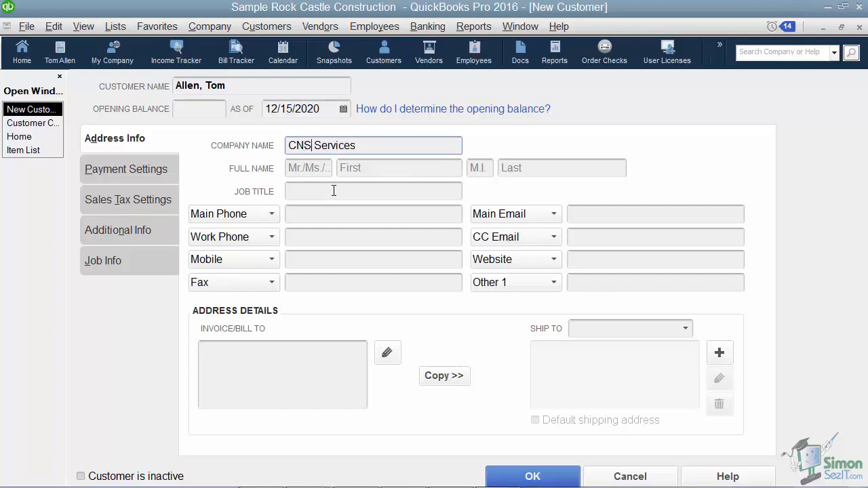
{"action": "left_click", "coordinate": [399, 168]}
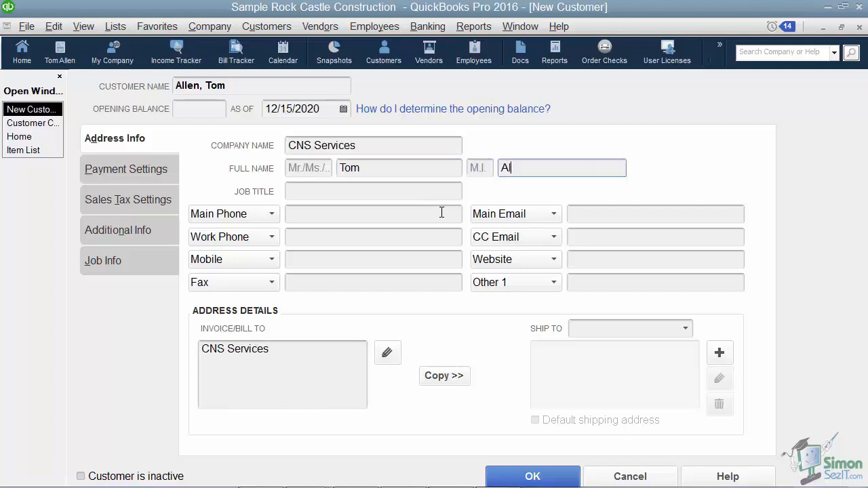
{"action": "key", "text": "Tab"}
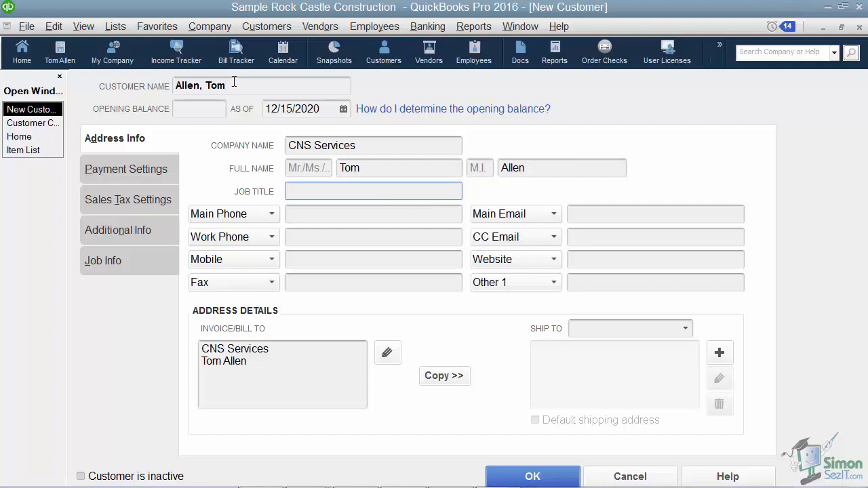
{"action": "mouse_move", "coordinate": [372, 168]}
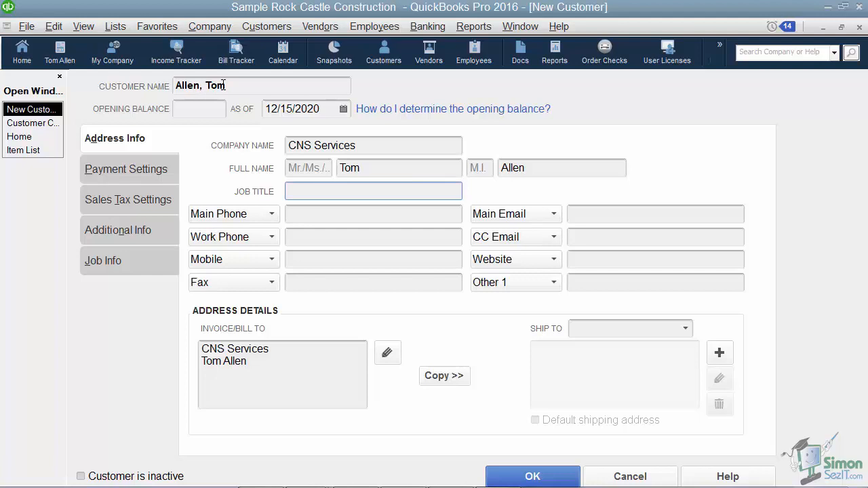
{"action": "left_click", "coordinate": [373, 191]}
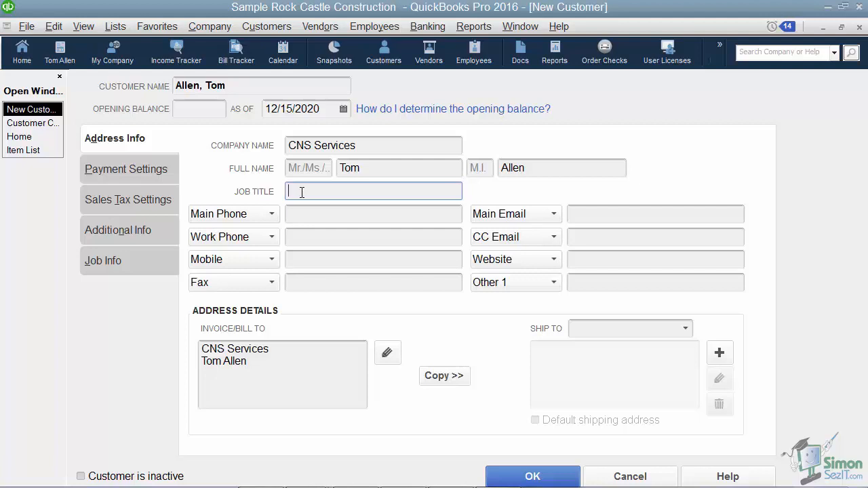
{"action": "mouse_move", "coordinate": [270, 263]}
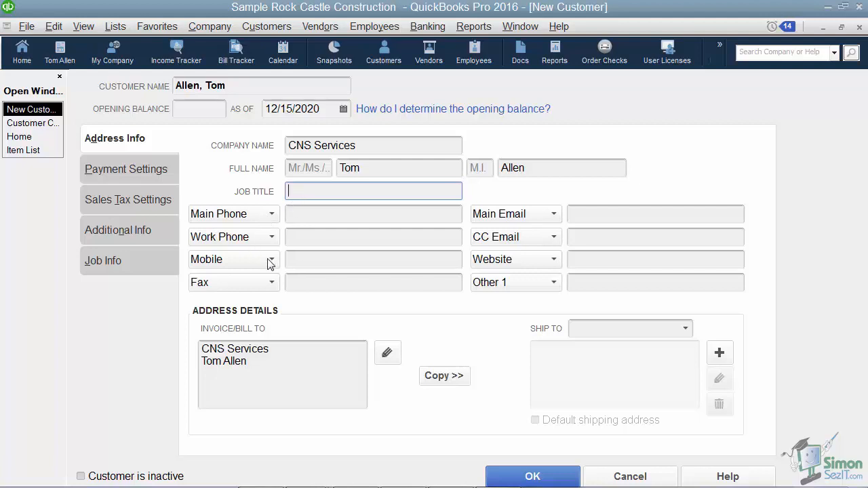
{"action": "mouse_move", "coordinate": [514, 296]}
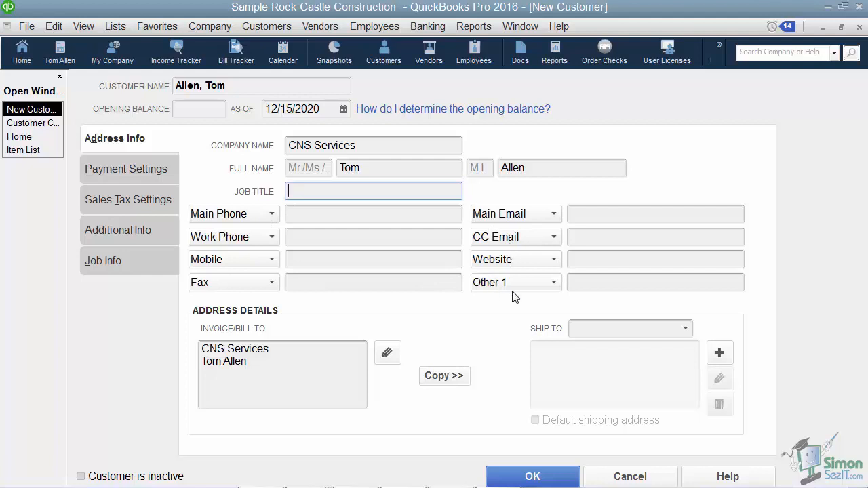
{"action": "mouse_move", "coordinate": [491, 290]}
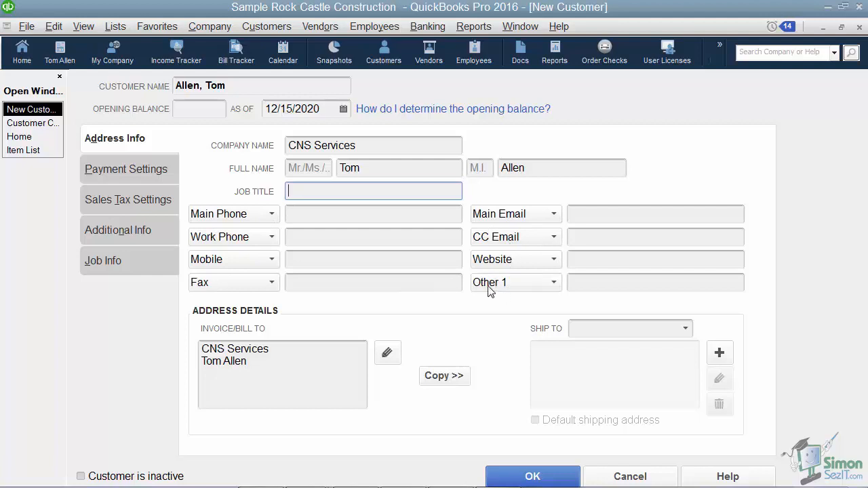
{"action": "mouse_move", "coordinate": [272, 219]}
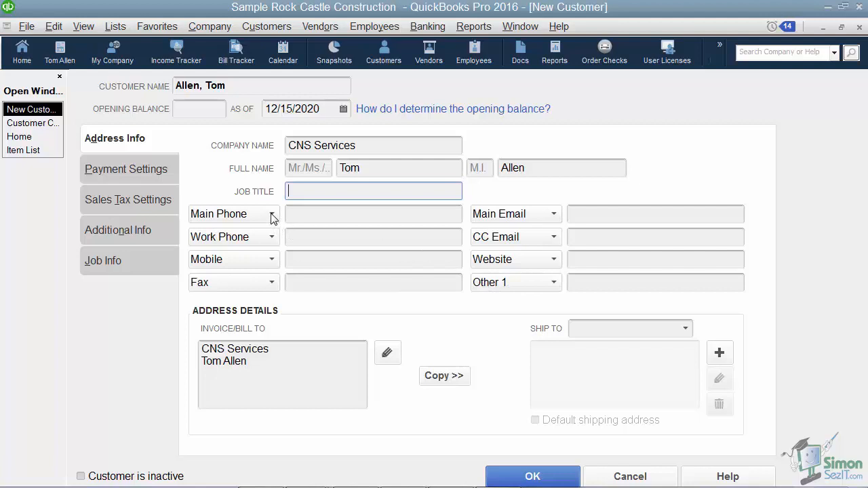
{"action": "left_click", "coordinate": [271, 214]}
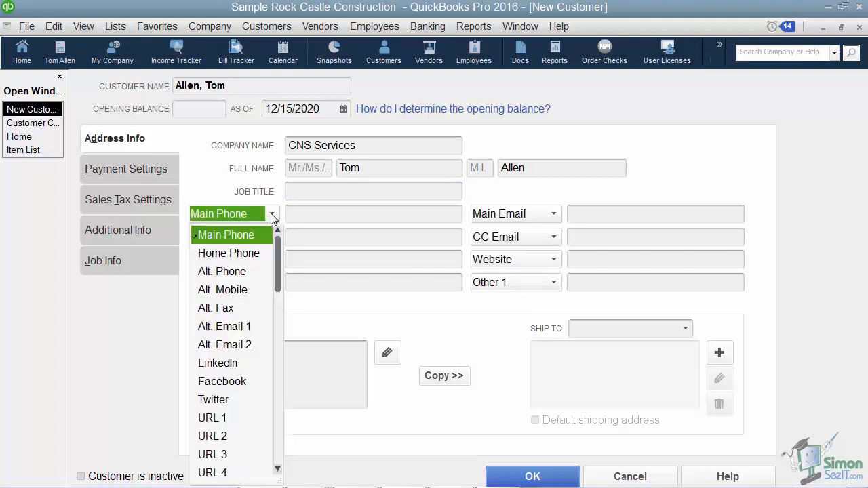
{"action": "left_click", "coordinate": [226, 235]}
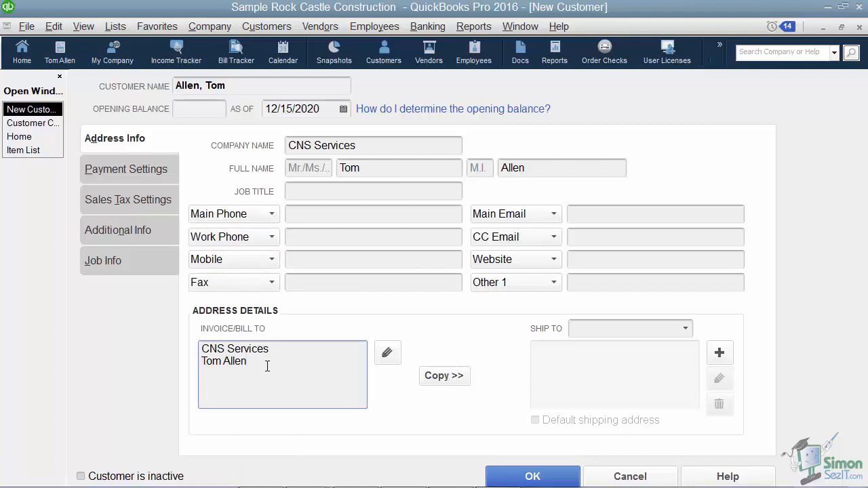
{"action": "type", "text": "Attn:"}
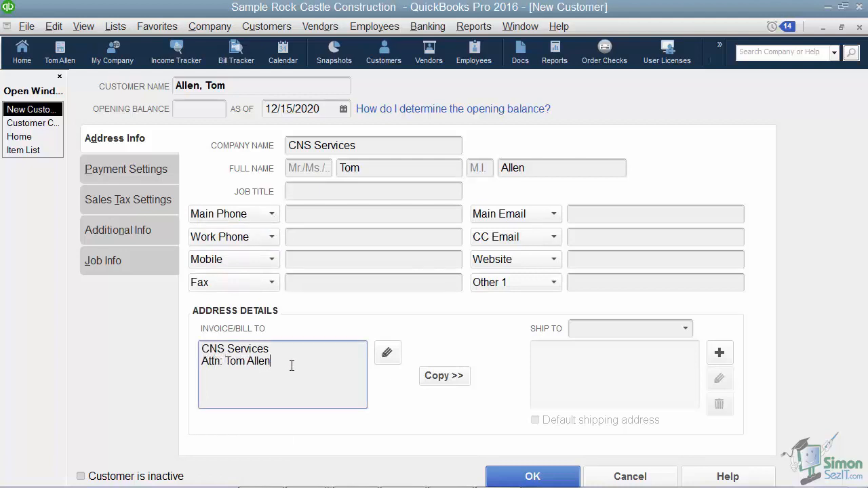
{"action": "type", "text": "PO"}
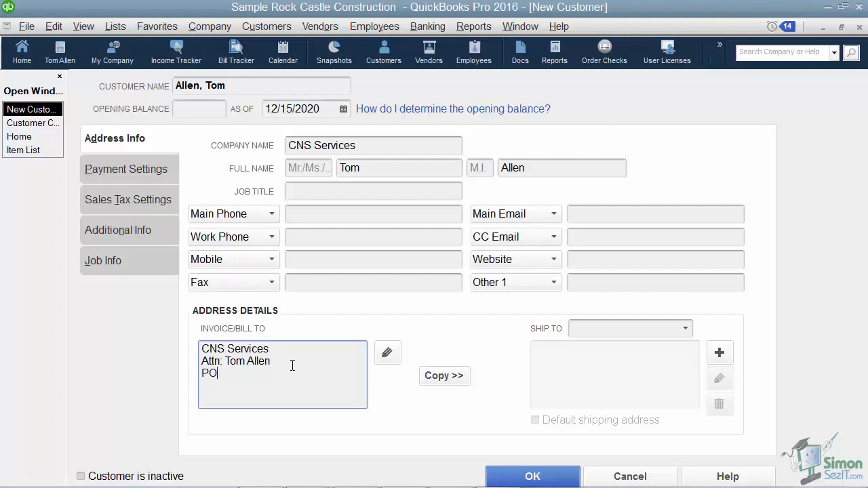
{"action": "type", "text": "Box 23"}
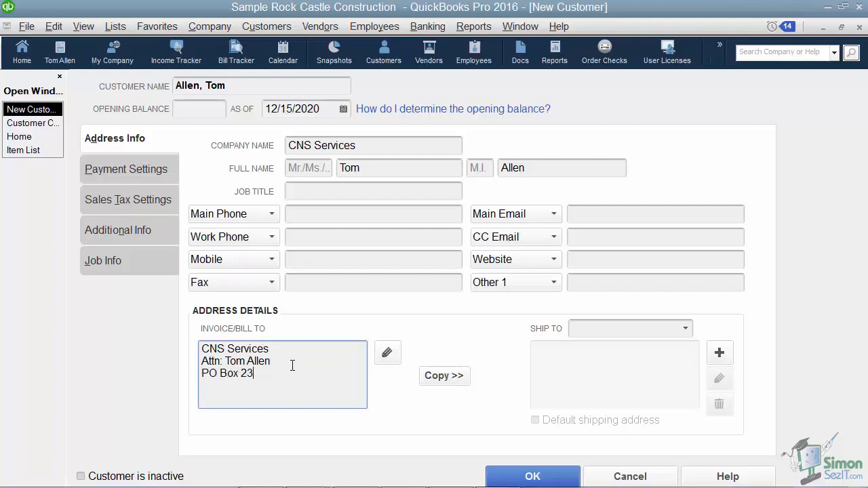
{"action": "type", "text": "4"}
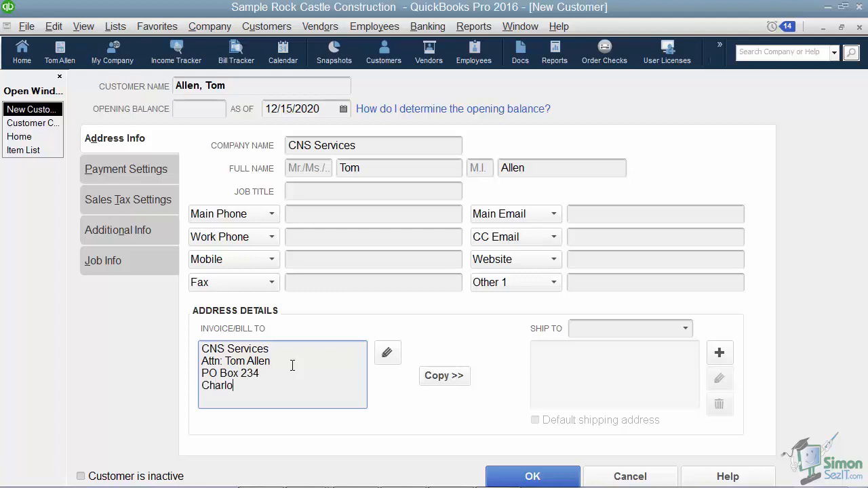
{"action": "type", "text": "tte, NC"}
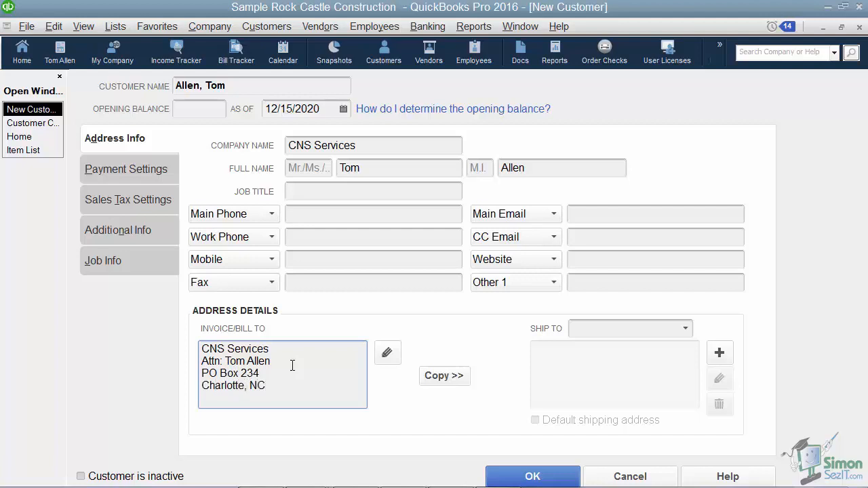
{"action": "type", "text": "2945"}
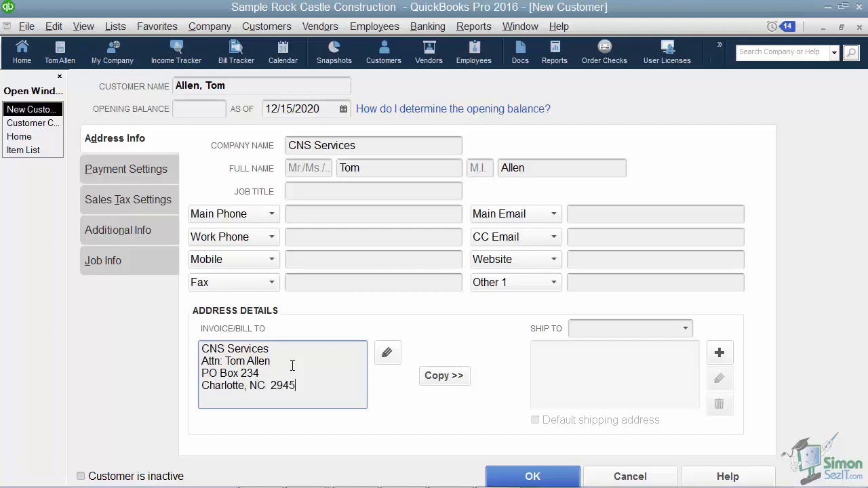
{"action": "type", "text": "6"}
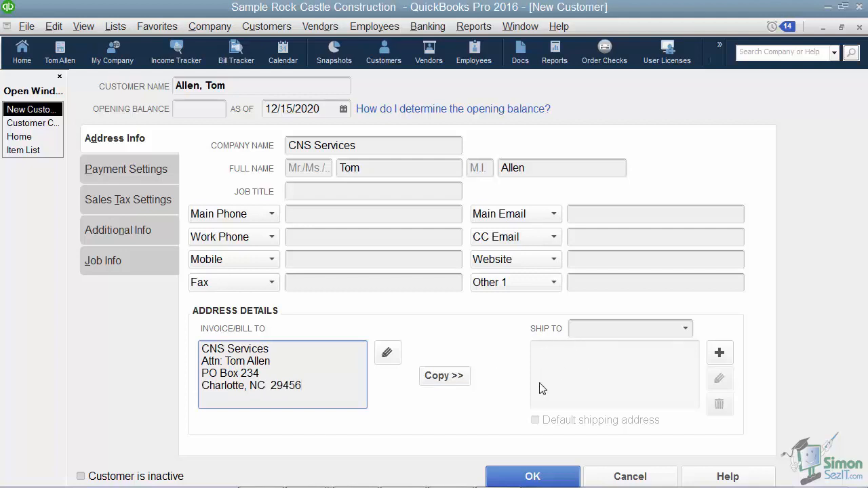
{"action": "mouse_move", "coordinate": [609, 377]}
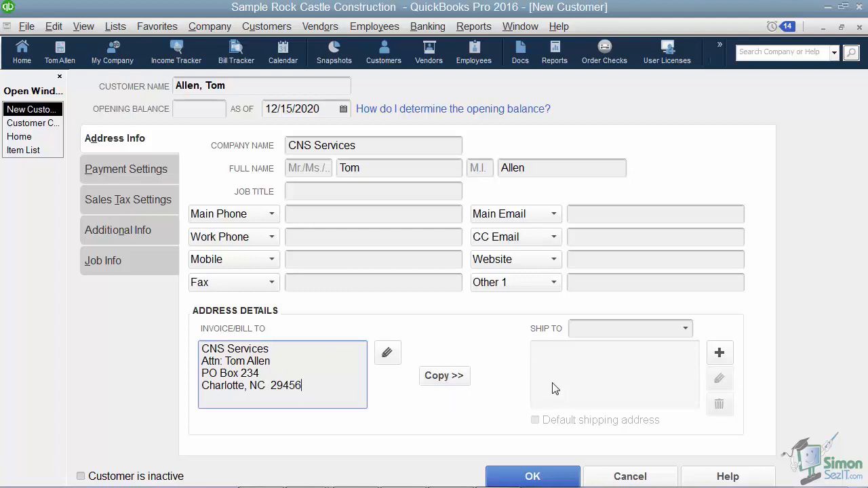
{"action": "mouse_move", "coordinate": [566, 377]}
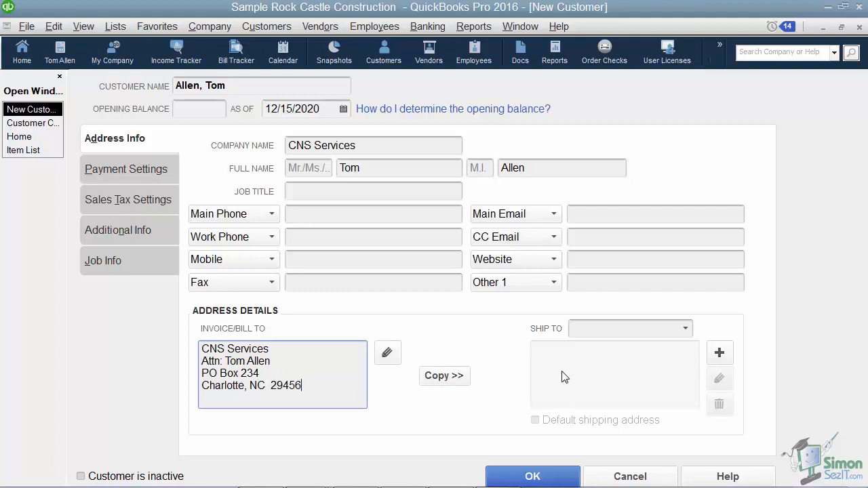
{"action": "mouse_move", "coordinate": [581, 369]}
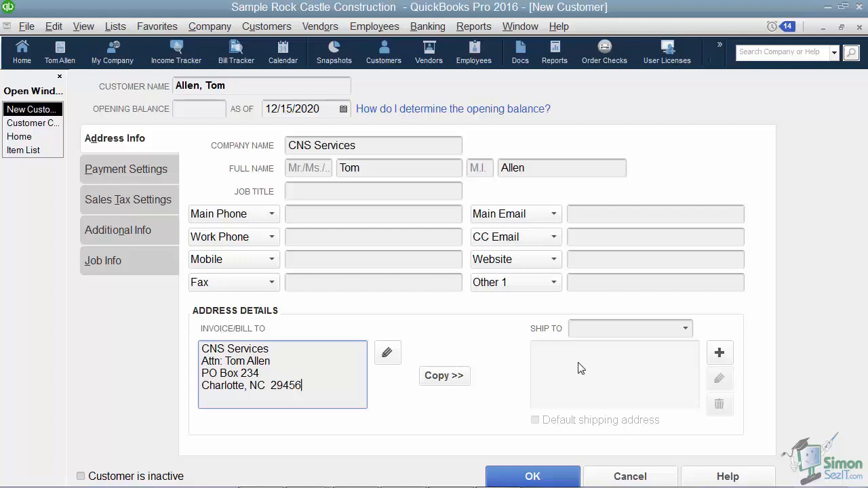
{"action": "mouse_move", "coordinate": [553, 372]}
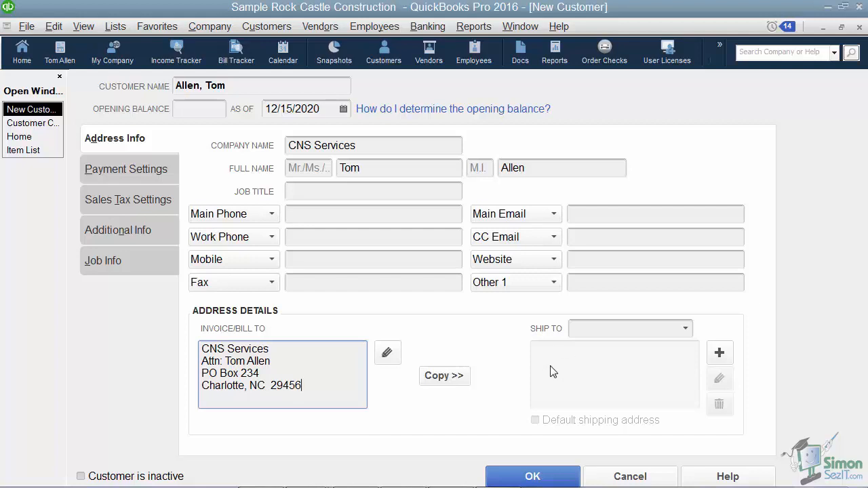
{"action": "mouse_move", "coordinate": [149, 177]}
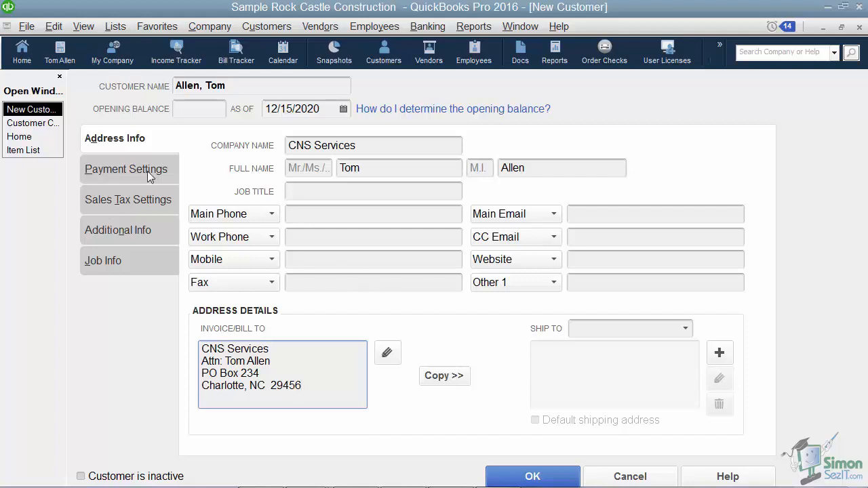
- On Payment Settings, enter account number 125369 and choose Net 30 payment terms
{"action": "left_click", "coordinate": [125, 169]}
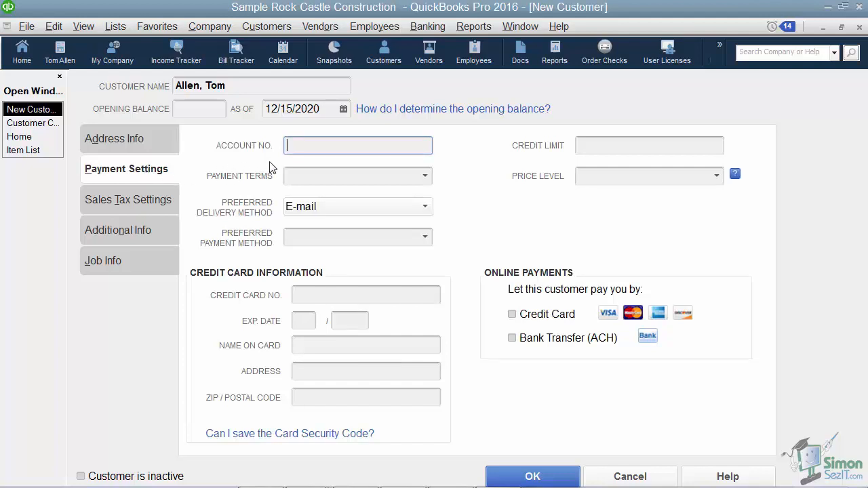
{"action": "mouse_move", "coordinate": [286, 179]}
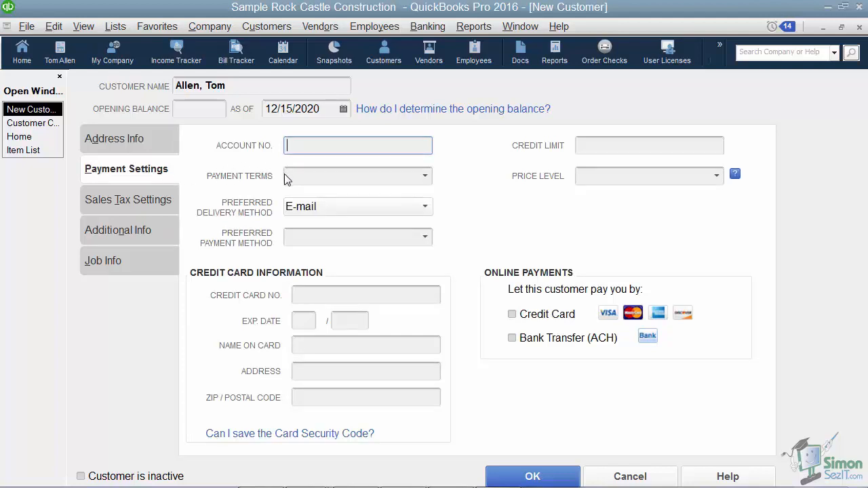
{"action": "type", "text": "12536"}
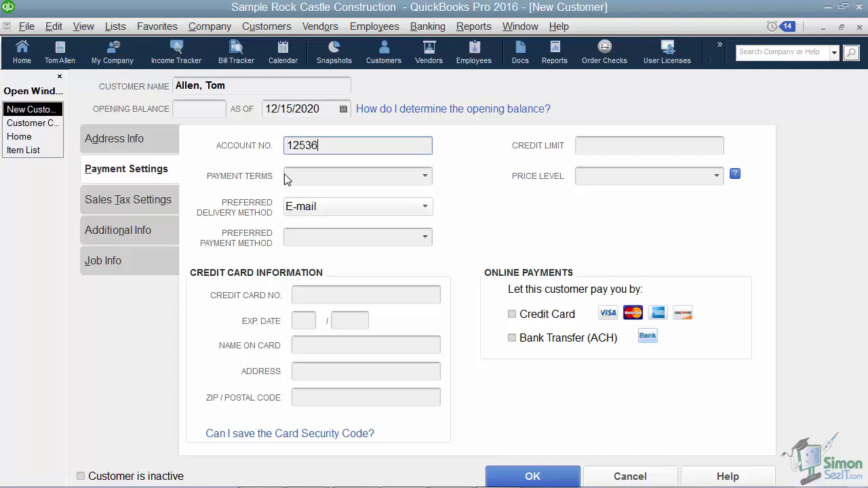
{"action": "type", "text": "9"}
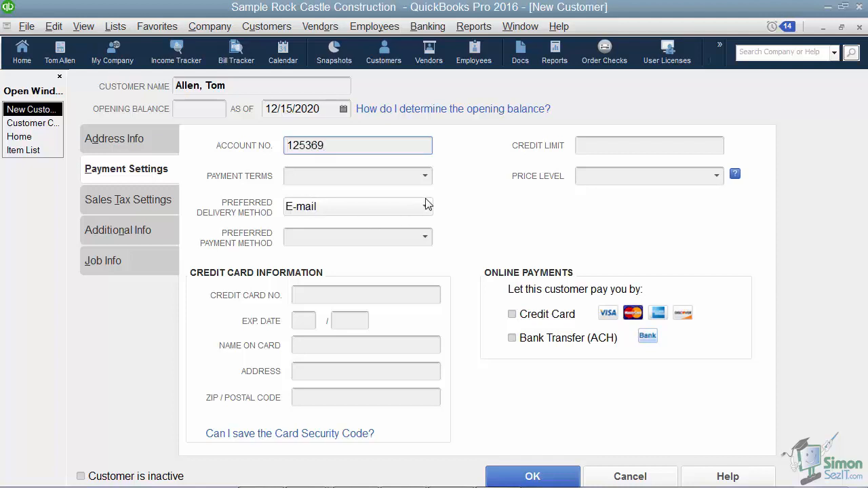
{"action": "left_click", "coordinate": [425, 176]}
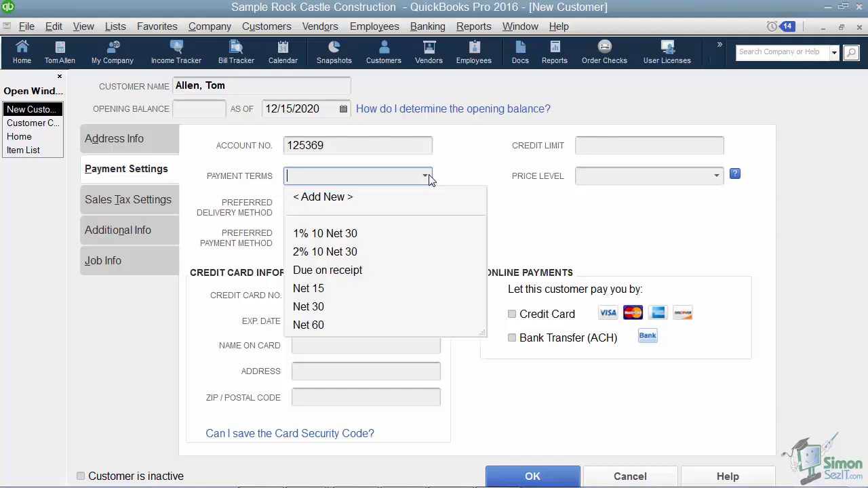
{"action": "left_click", "coordinate": [308, 306]}
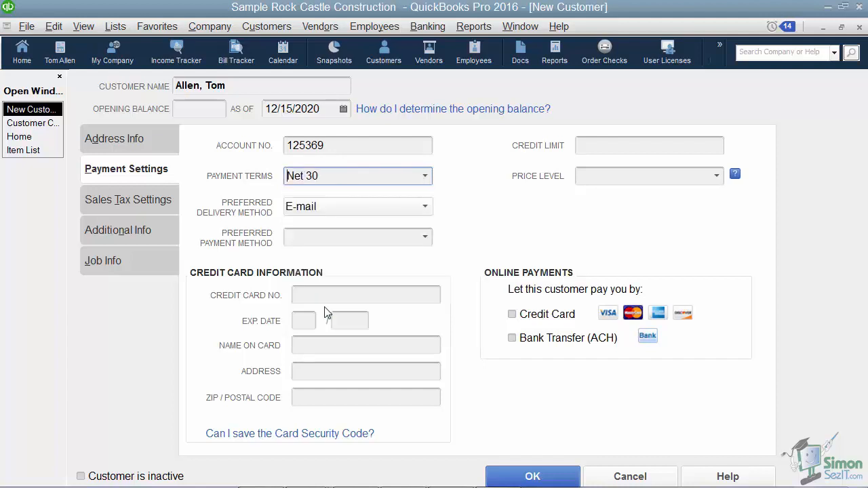
{"action": "mouse_move", "coordinate": [429, 220]}
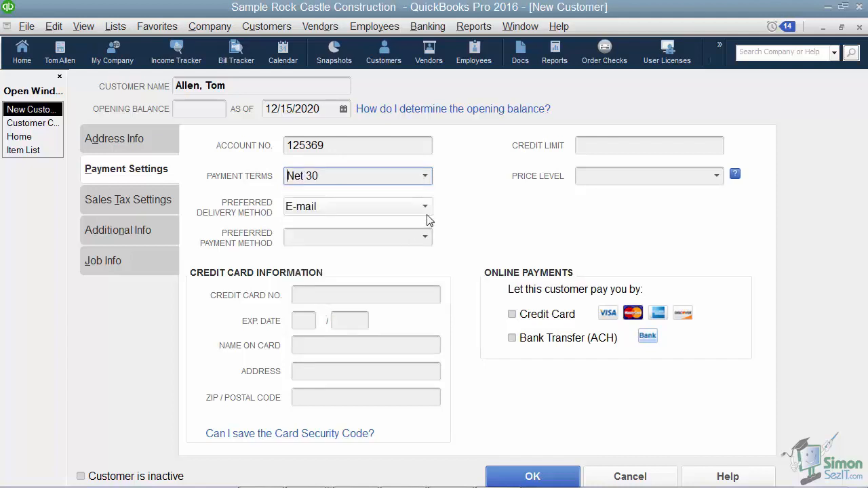
- Review delivery and payment methods, keeping e-mail delivery and no payment method
{"action": "left_click", "coordinate": [426, 206]}
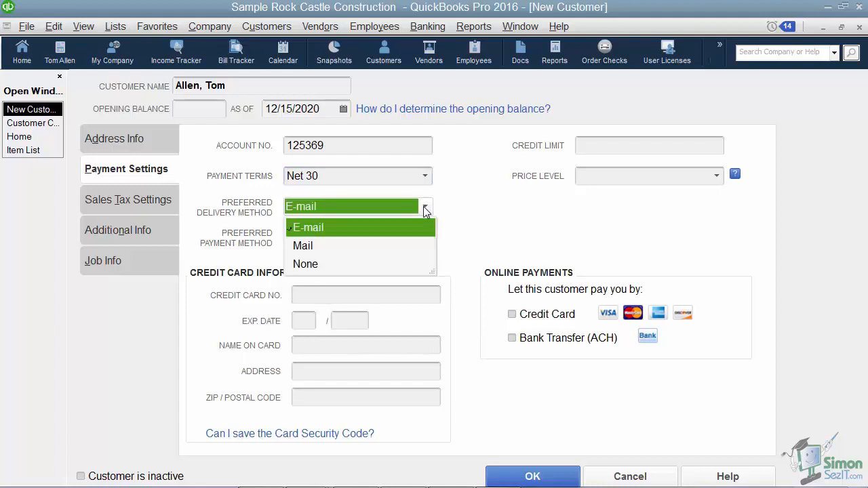
{"action": "mouse_move", "coordinate": [461, 223]}
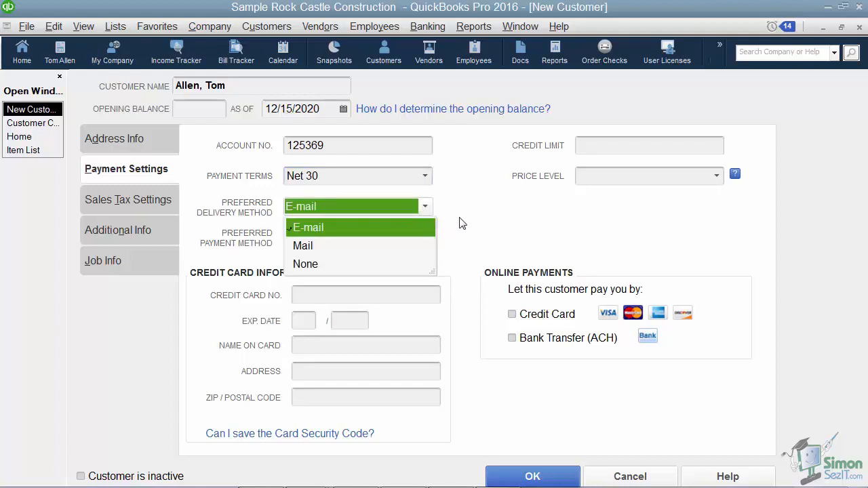
{"action": "left_click", "coordinate": [425, 239]}
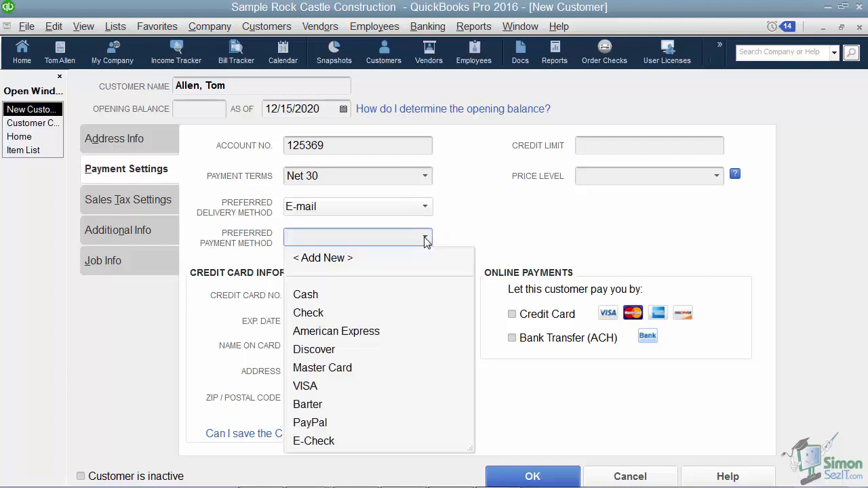
{"action": "mouse_move", "coordinate": [352, 415]}
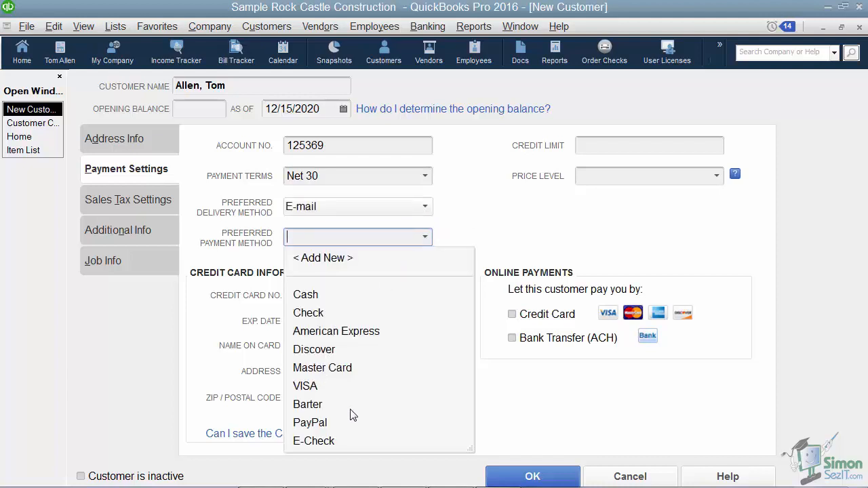
{"action": "mouse_move", "coordinate": [467, 231]}
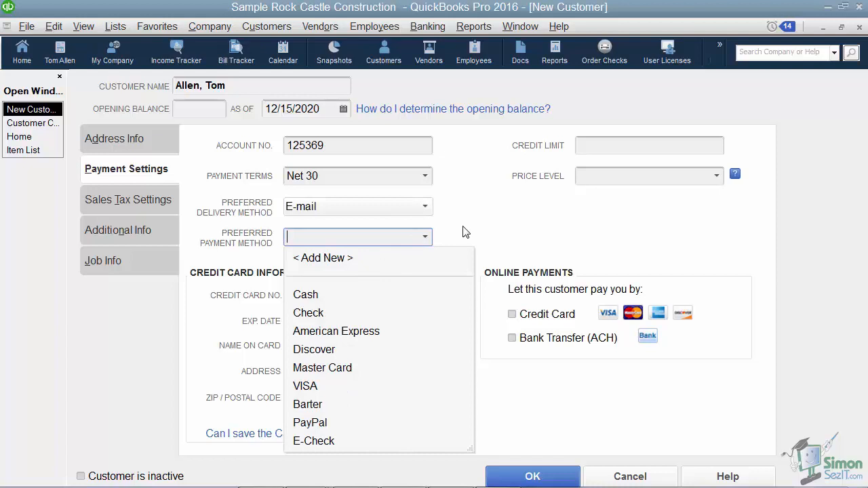
{"action": "left_click", "coordinate": [459, 230]}
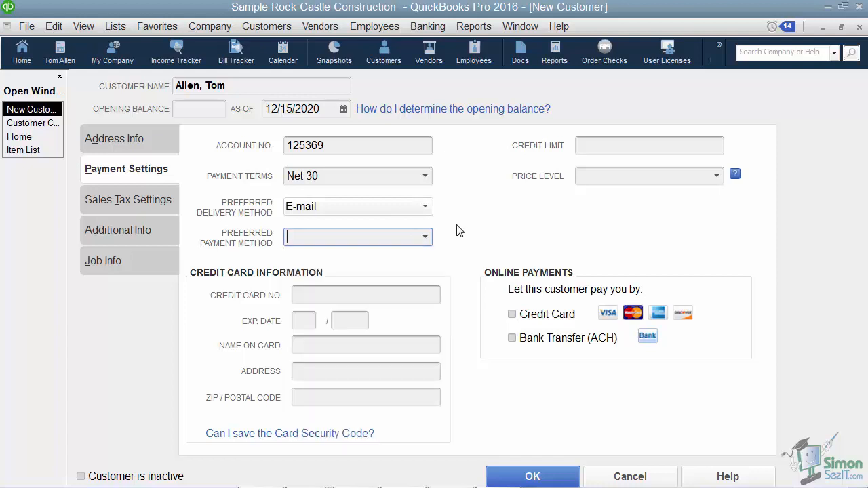
{"action": "mouse_move", "coordinate": [379, 385]}
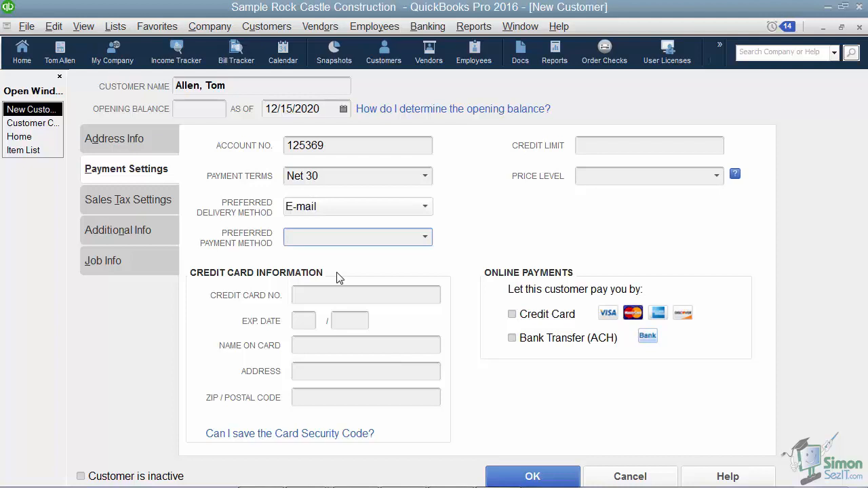
- Click into Credit Limit and show the Commercial, Industrial and Residential price levels
{"action": "left_click", "coordinate": [353, 237]}
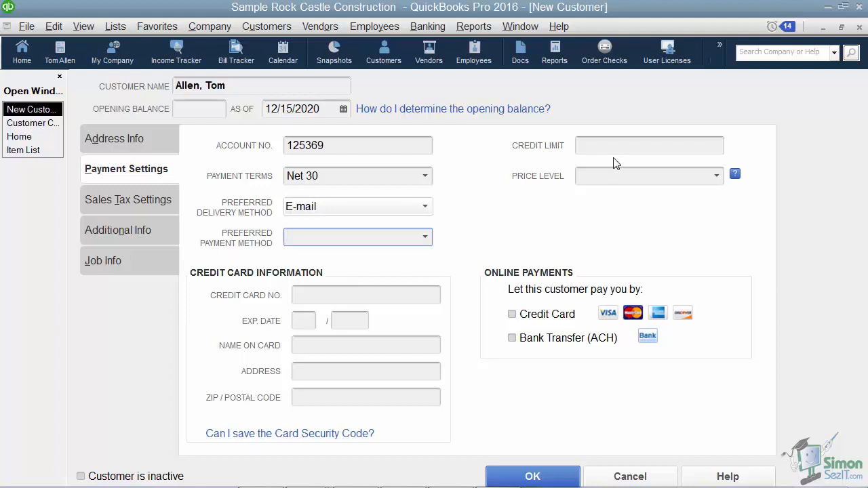
{"action": "left_click", "coordinate": [649, 145]}
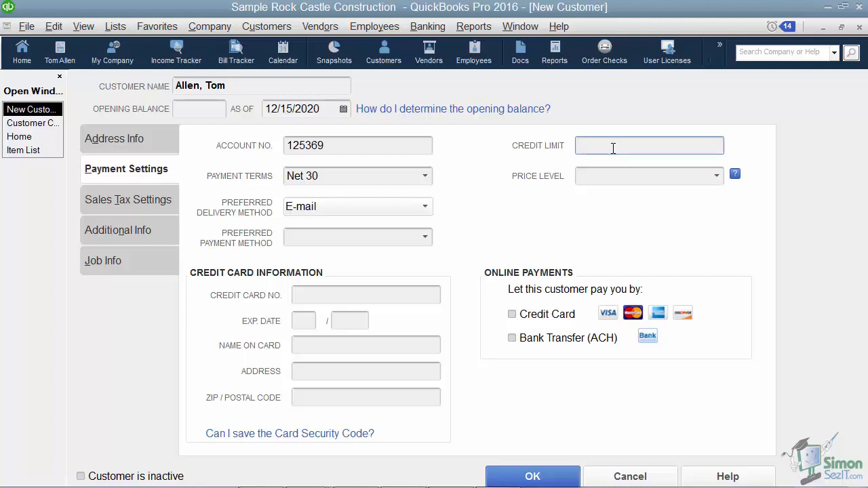
{"action": "mouse_move", "coordinate": [710, 184]}
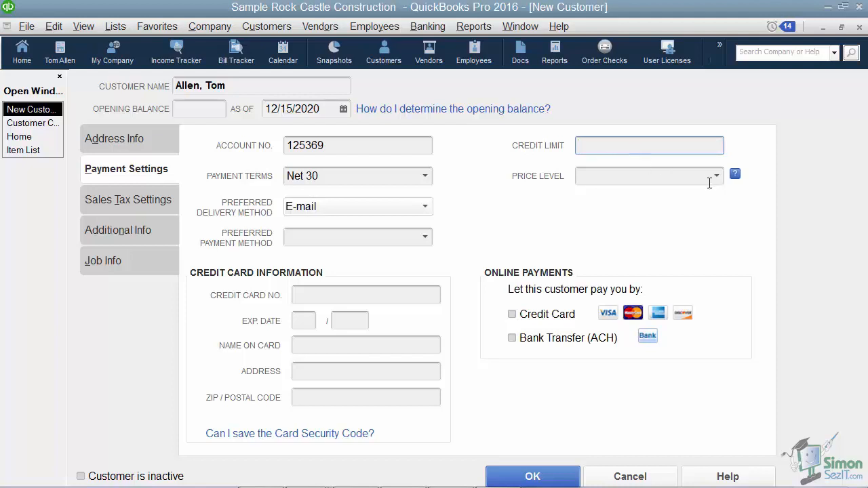
{"action": "left_click", "coordinate": [716, 175]}
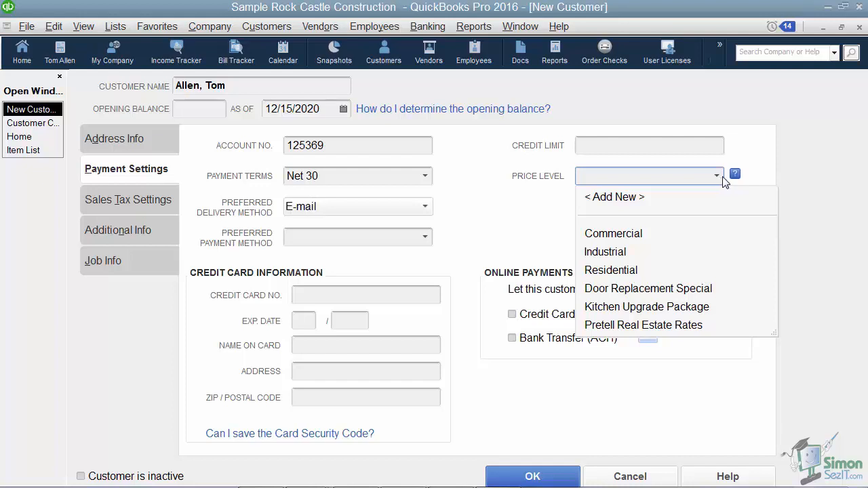
{"action": "mouse_move", "coordinate": [623, 202]}
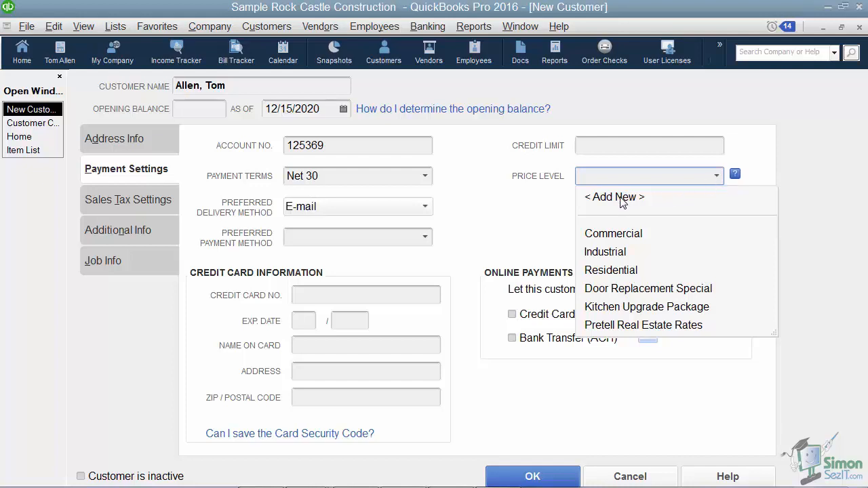
- Abandon a new price level, try Commercial, then clear the price level
{"action": "left_click", "coordinate": [614, 197]}
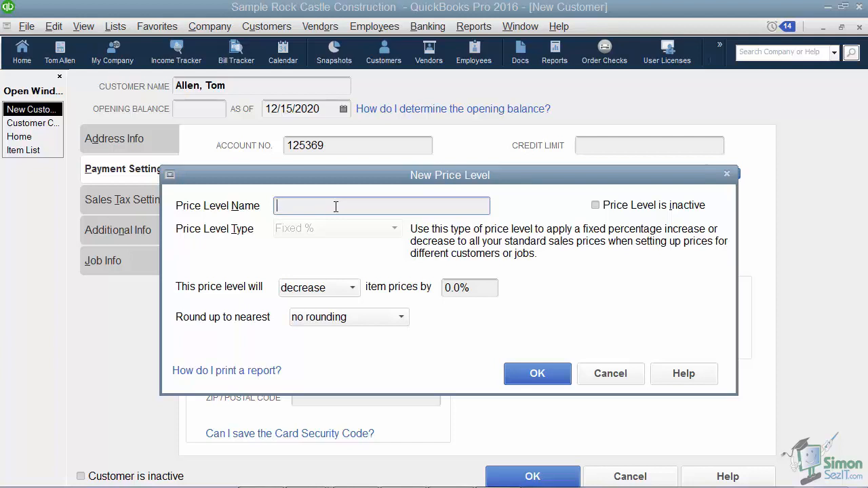
{"action": "mouse_move", "coordinate": [339, 291]}
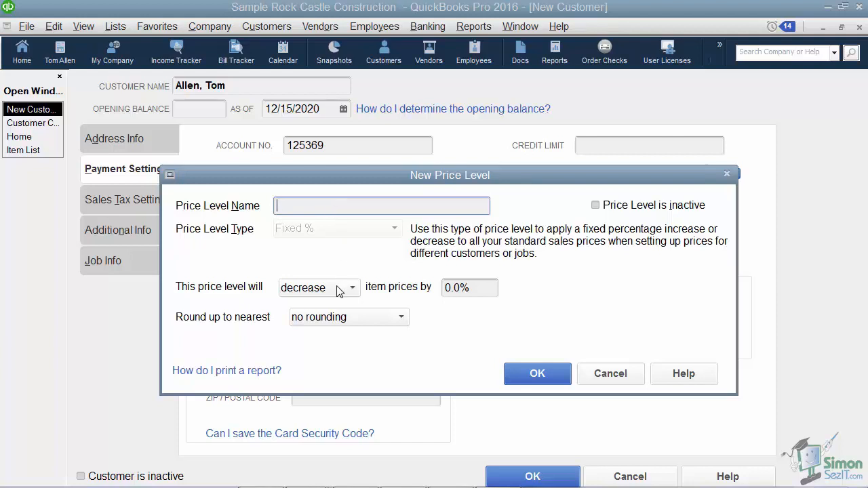
{"action": "mouse_move", "coordinate": [332, 299]}
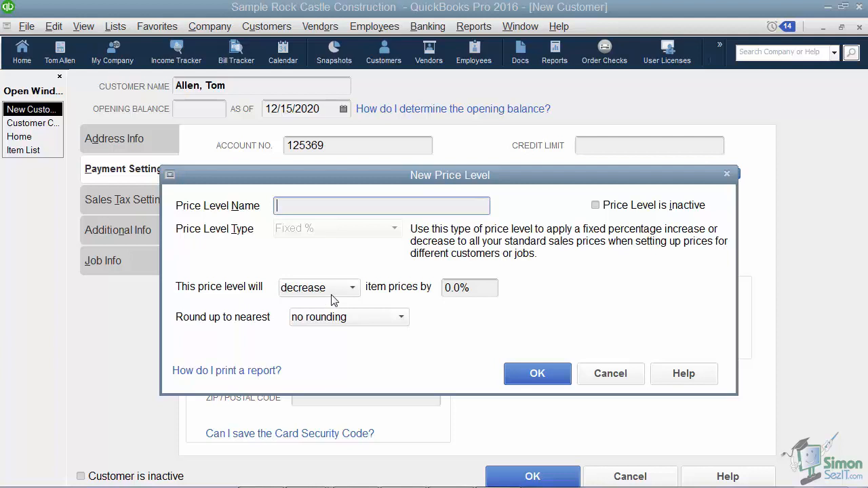
{"action": "mouse_move", "coordinate": [455, 300]}
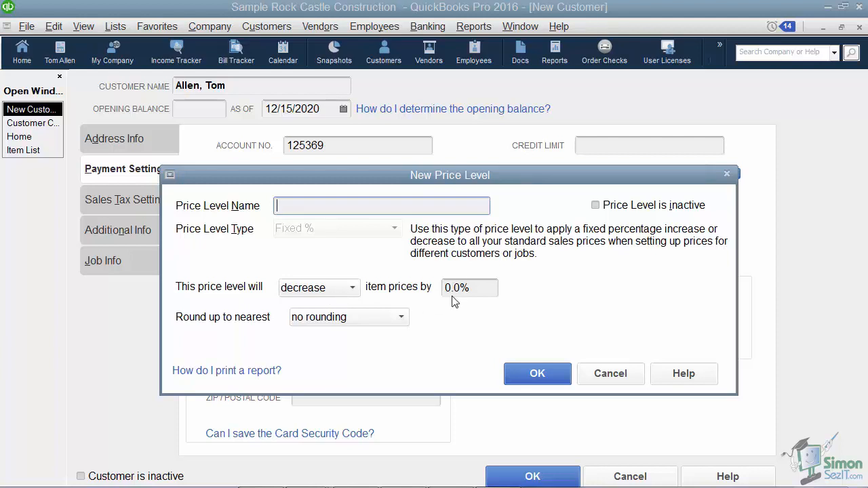
{"action": "left_click", "coordinate": [610, 373]}
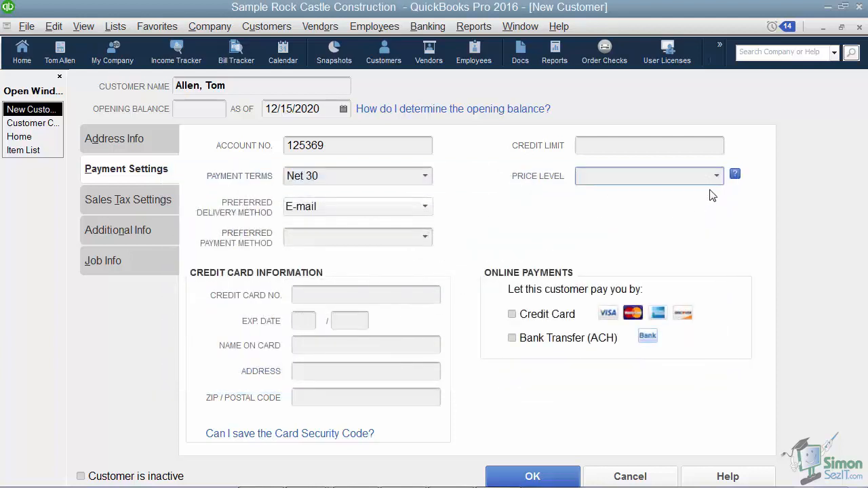
{"action": "left_click", "coordinate": [648, 176]}
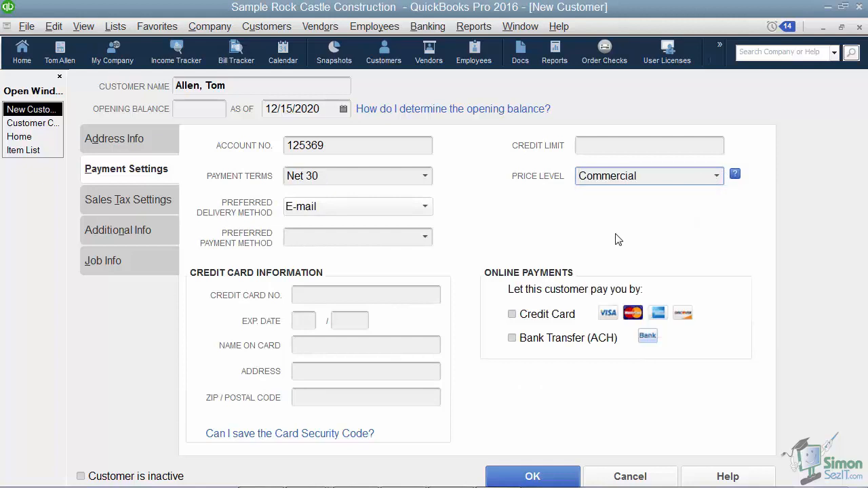
{"action": "mouse_move", "coordinate": [716, 197]}
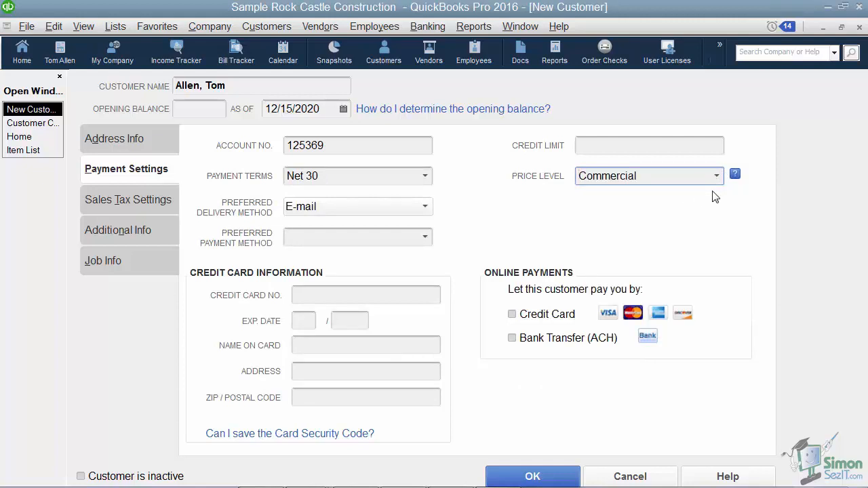
{"action": "left_click", "coordinate": [716, 176]}
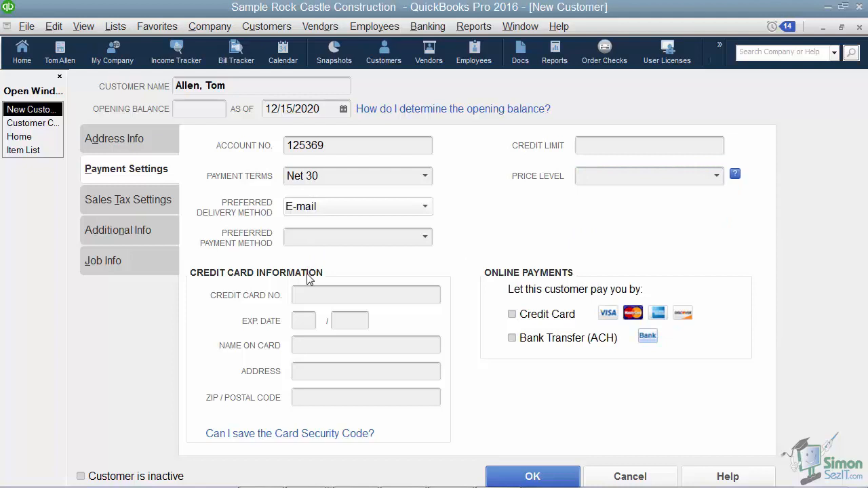
{"action": "mouse_move", "coordinate": [594, 233]}
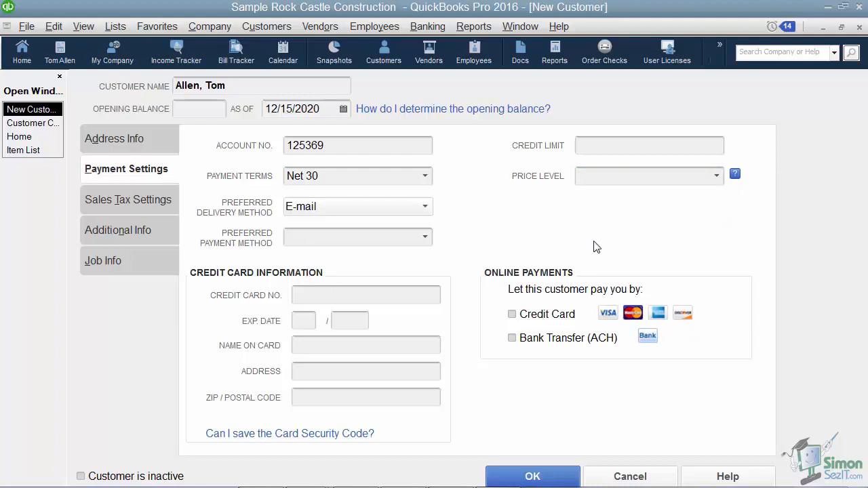
{"action": "mouse_move", "coordinate": [541, 317]}
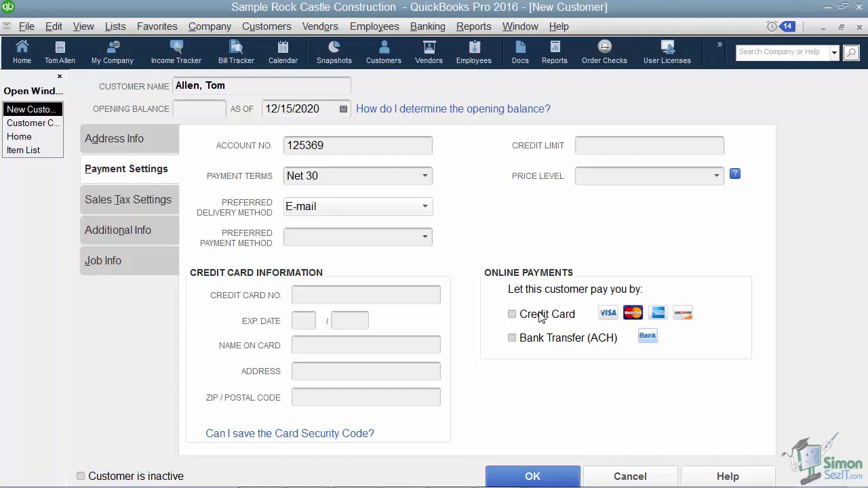
{"action": "mouse_move", "coordinate": [549, 359]}
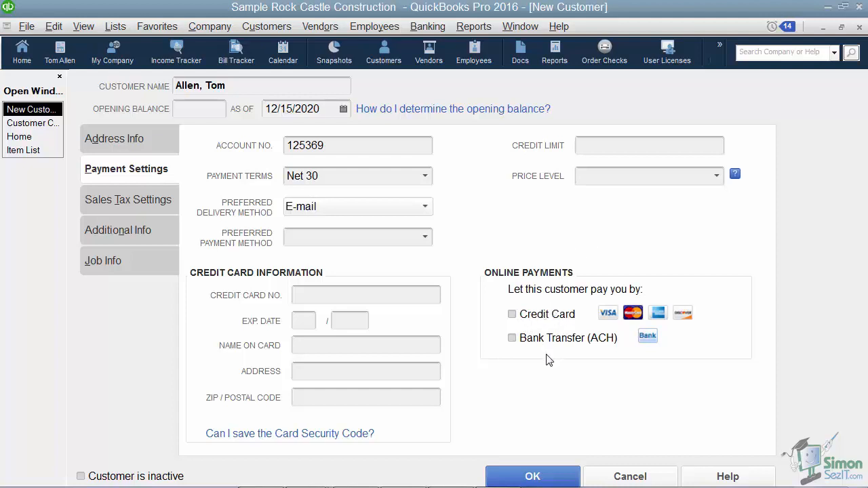
{"action": "mouse_move", "coordinate": [531, 373]}
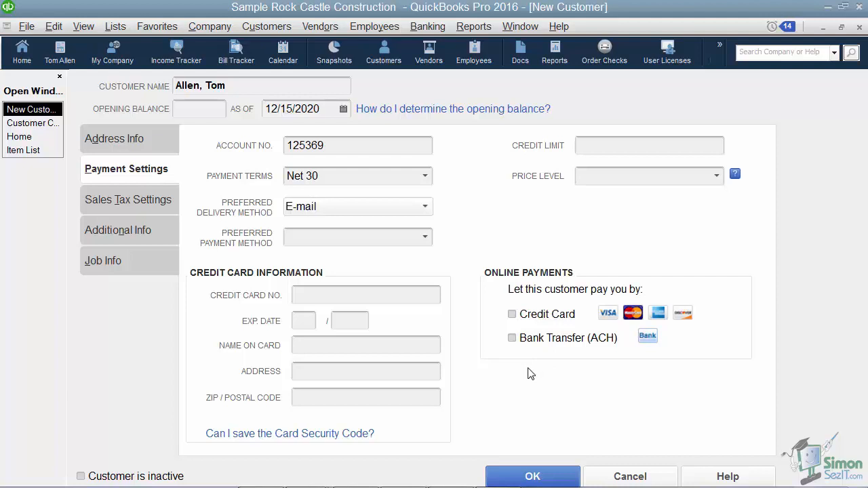
{"action": "mouse_move", "coordinate": [540, 374]}
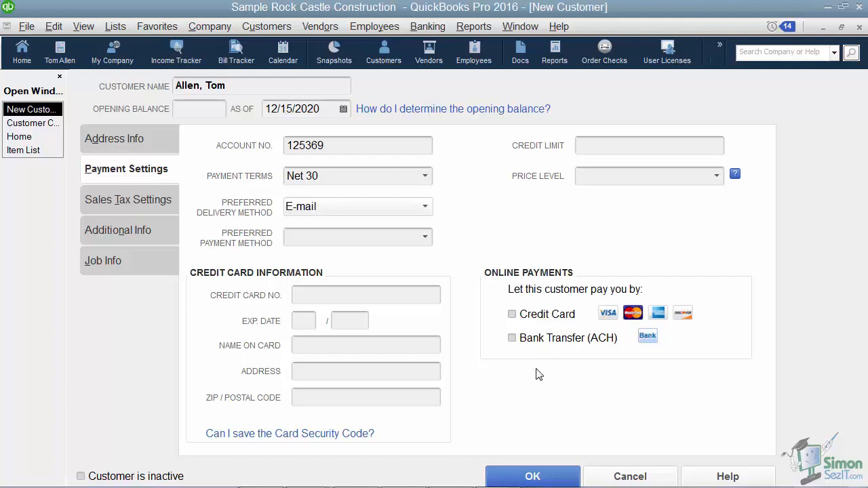
{"action": "mouse_move", "coordinate": [438, 312]}
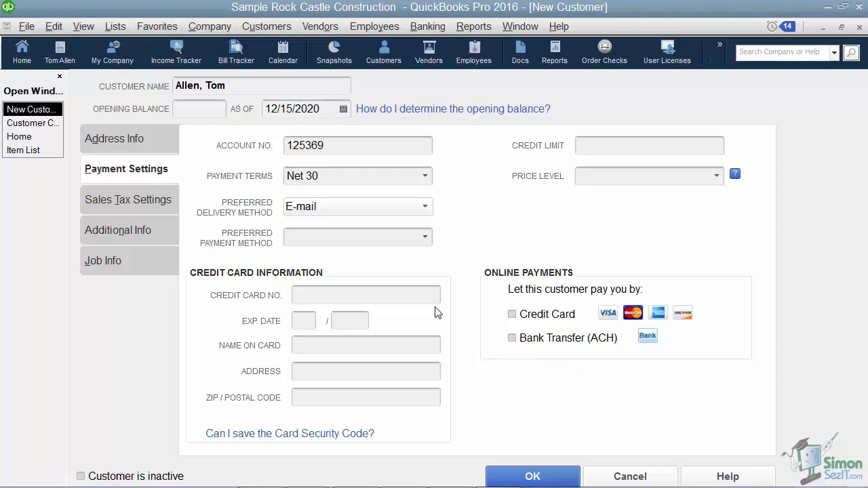
- Keep San Tomas as the sales tax item, then view the Additional Info tab
{"action": "left_click", "coordinate": [129, 199]}
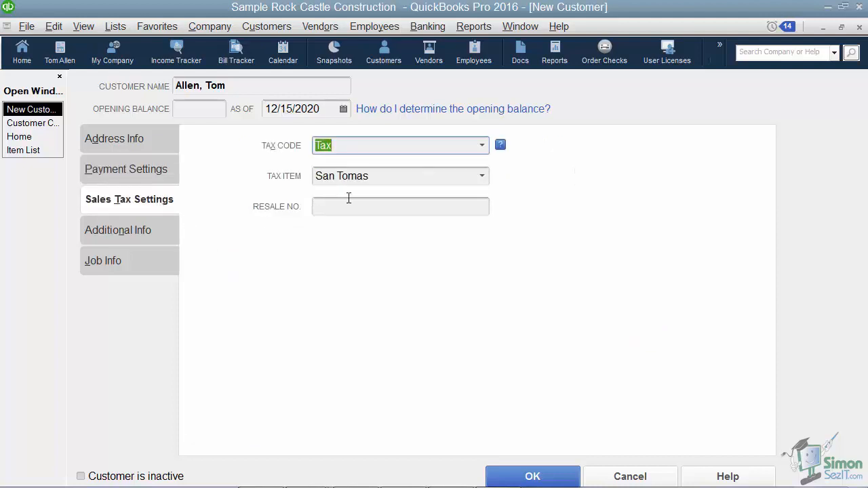
{"action": "mouse_move", "coordinate": [381, 146]}
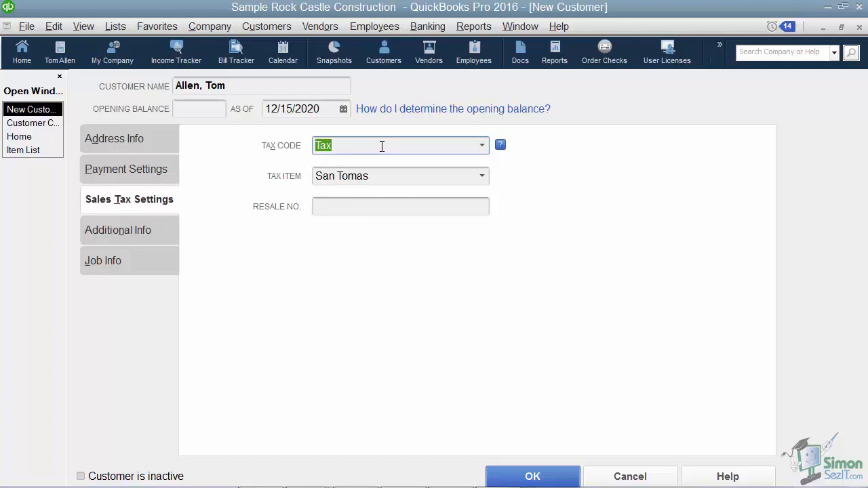
{"action": "left_click", "coordinate": [482, 145]}
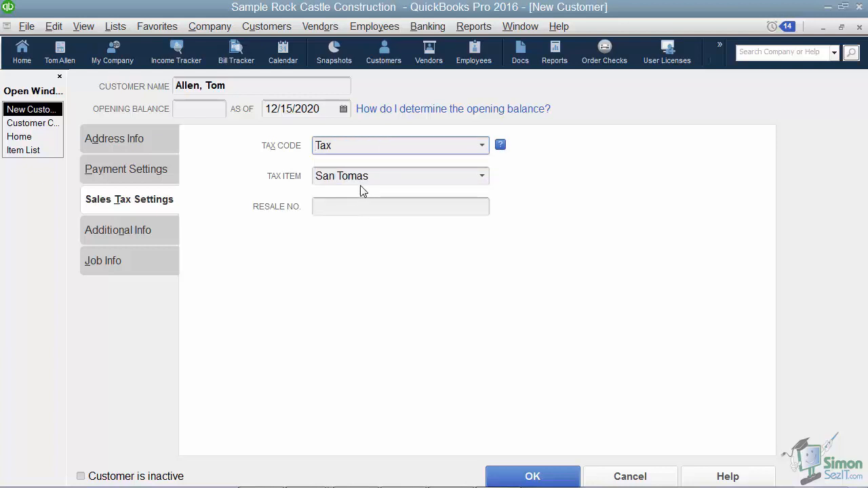
{"action": "left_click", "coordinate": [481, 175]}
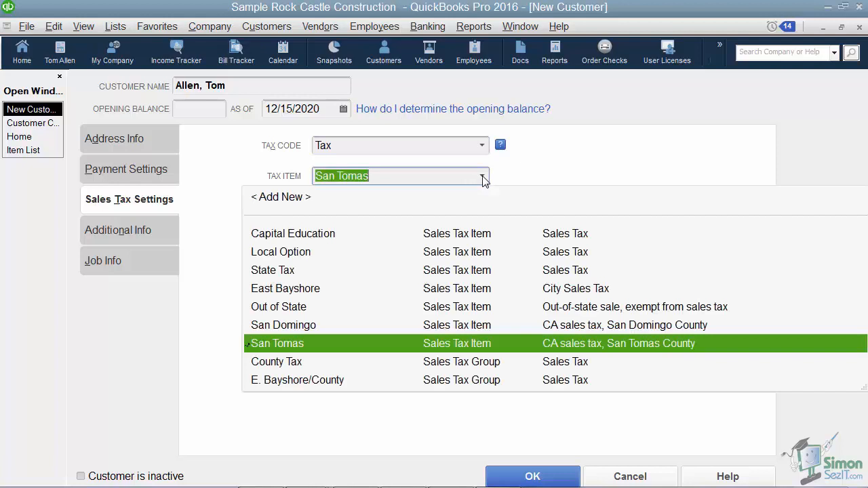
{"action": "left_click", "coordinate": [277, 343]}
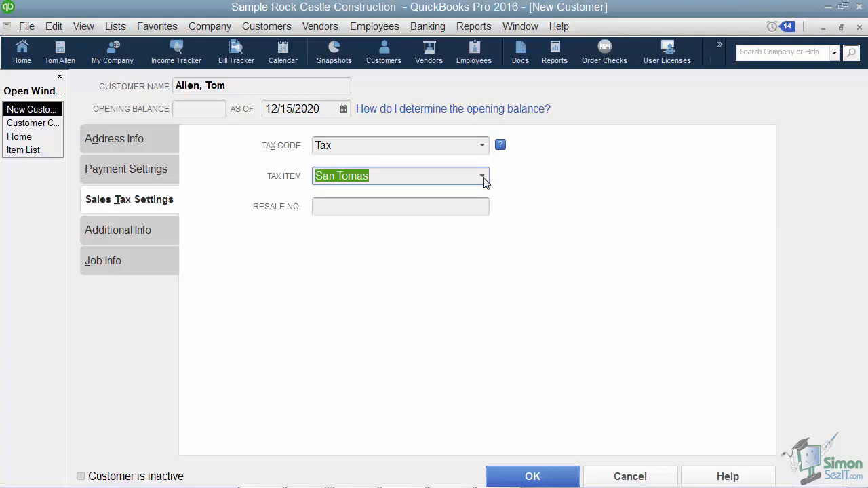
{"action": "left_click", "coordinate": [118, 229]}
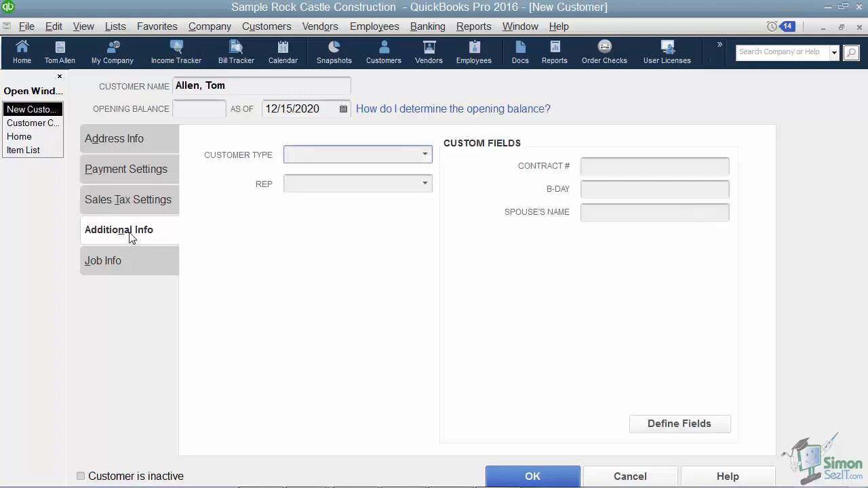
{"action": "left_click", "coordinate": [353, 154]}
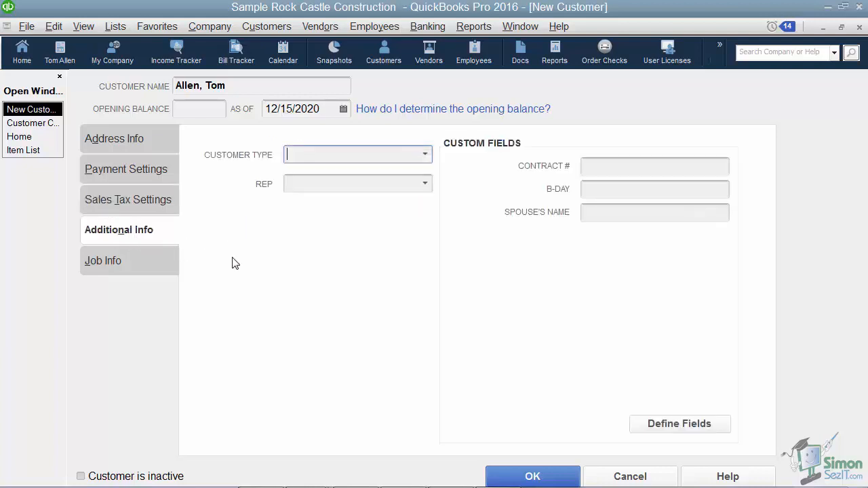
{"action": "left_click", "coordinate": [425, 154]}
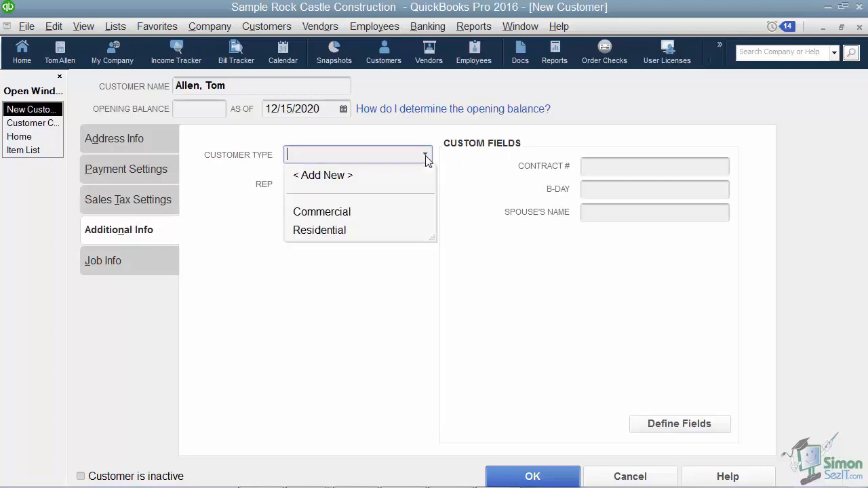
{"action": "mouse_move", "coordinate": [333, 246]}
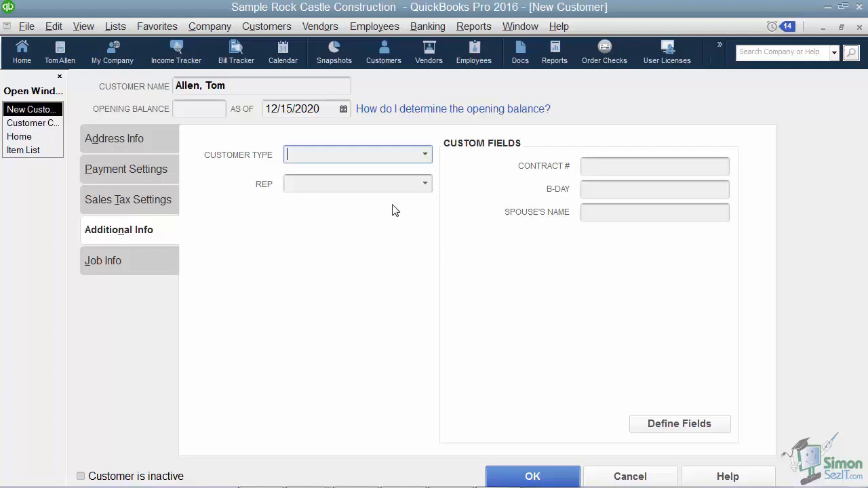
{"action": "left_click", "coordinate": [424, 183]}
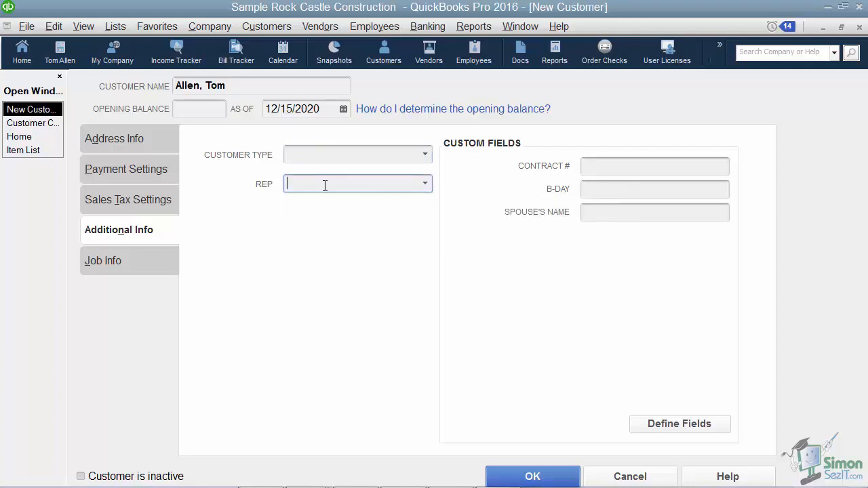
{"action": "mouse_move", "coordinate": [473, 239]}
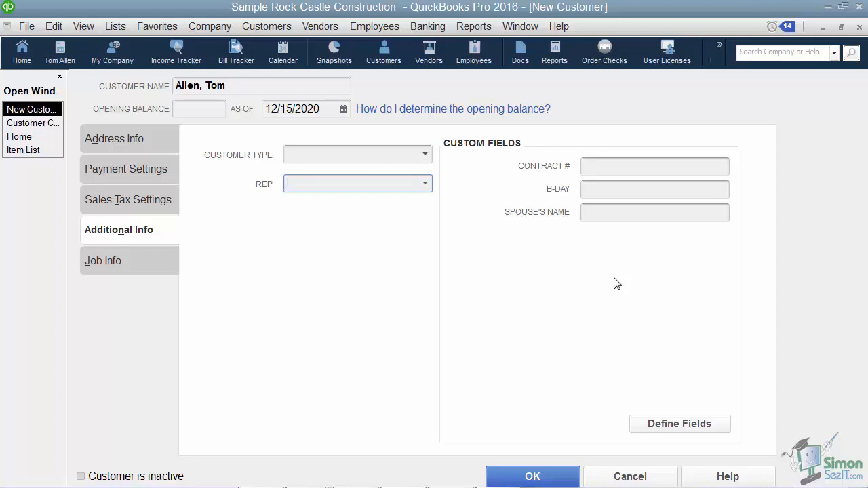
{"action": "mouse_move", "coordinate": [679, 423]}
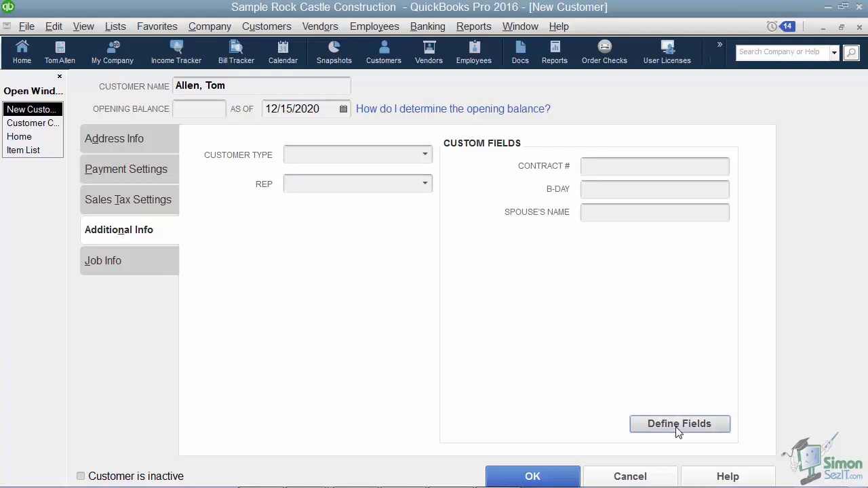
{"action": "left_click", "coordinate": [679, 423]}
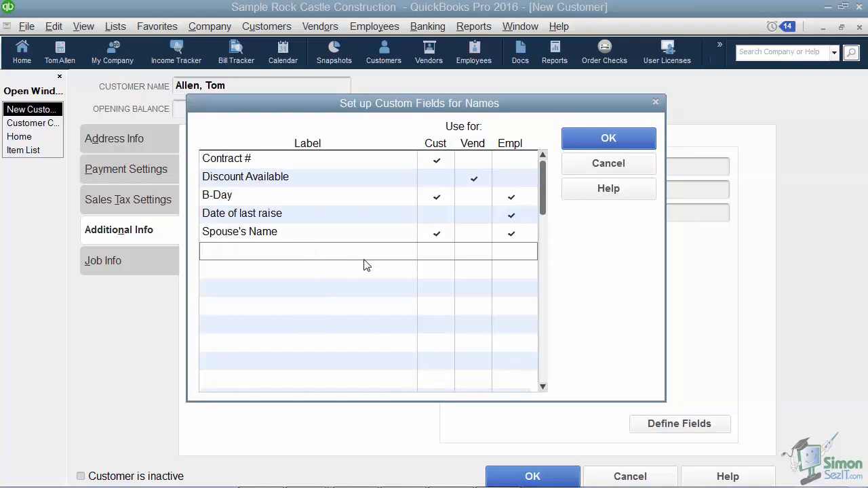
{"action": "left_click", "coordinate": [436, 251]}
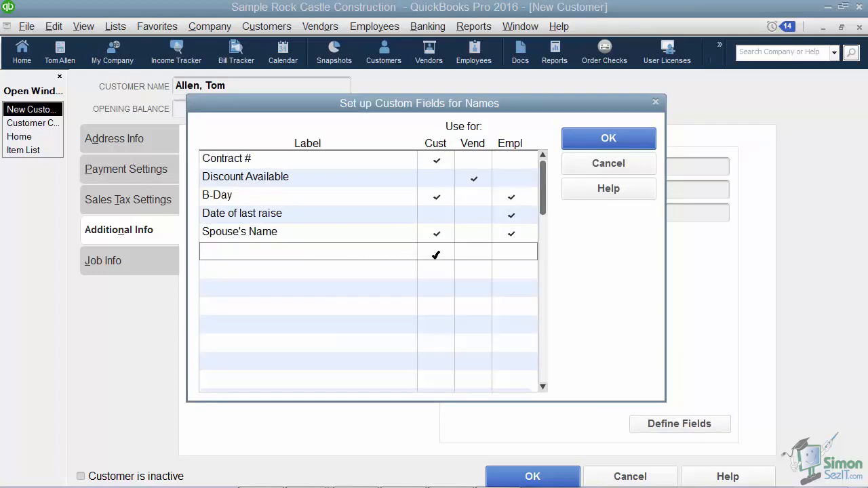
{"action": "left_click", "coordinate": [473, 253]}
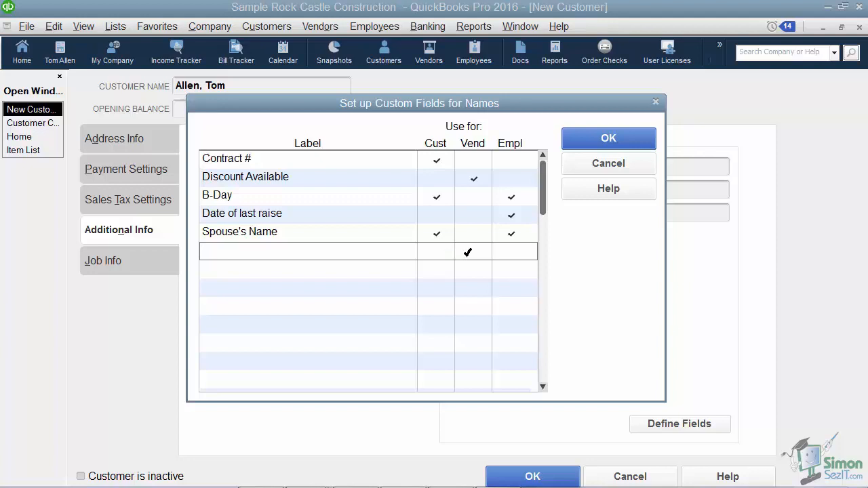
{"action": "left_click", "coordinate": [509, 252]}
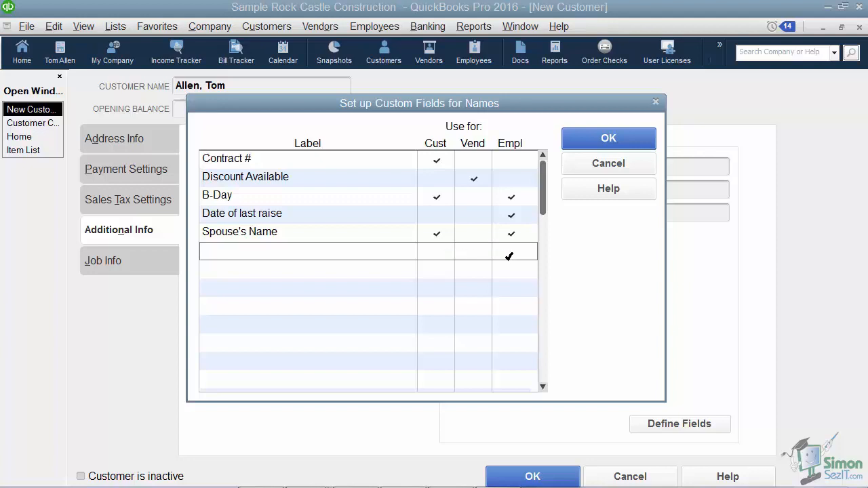
{"action": "left_click", "coordinate": [305, 251]}
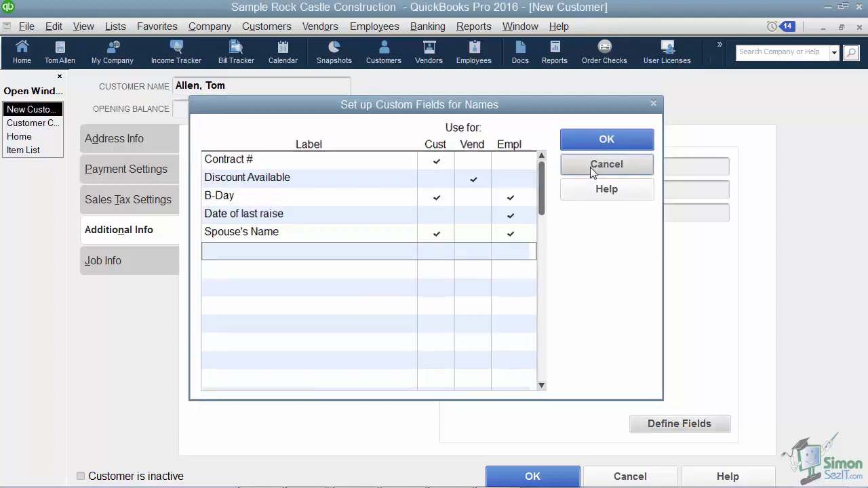
{"action": "left_click", "coordinate": [606, 164]}
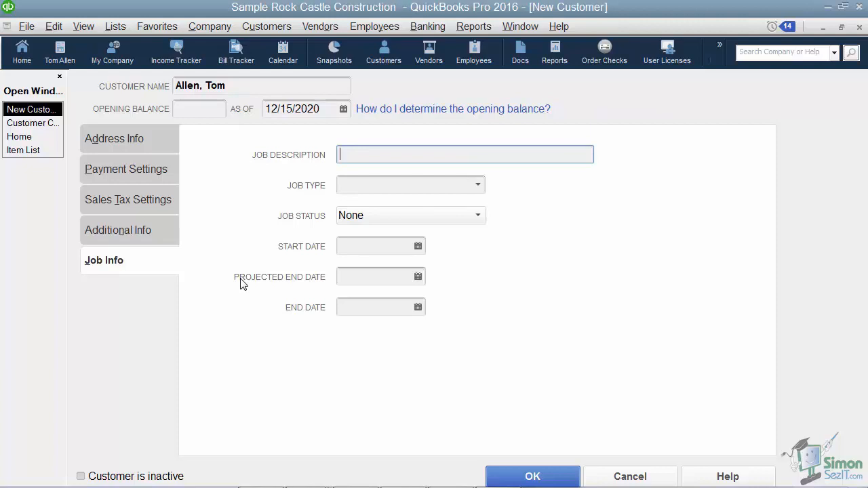
{"action": "mouse_move", "coordinate": [345, 161]}
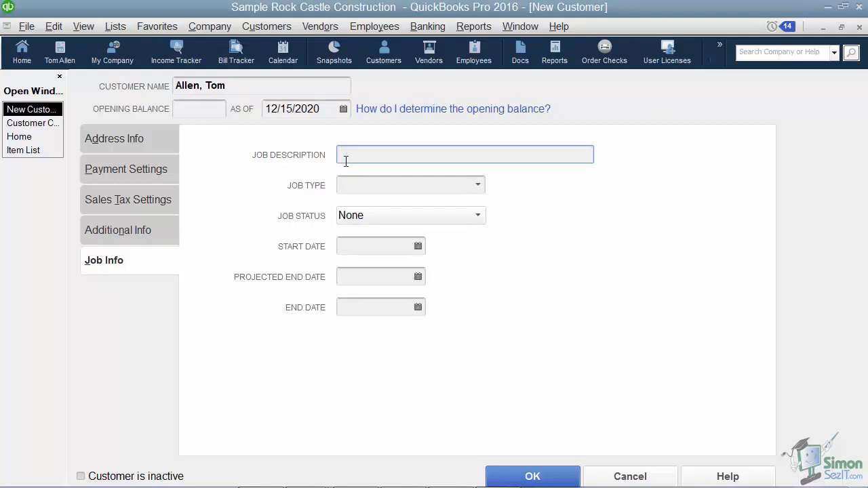
{"action": "mouse_move", "coordinate": [367, 200]}
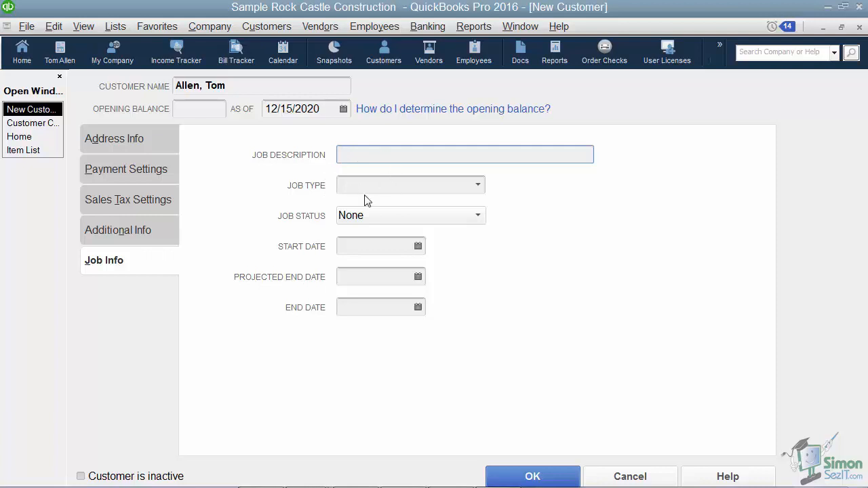
{"action": "left_click", "coordinate": [478, 215]}
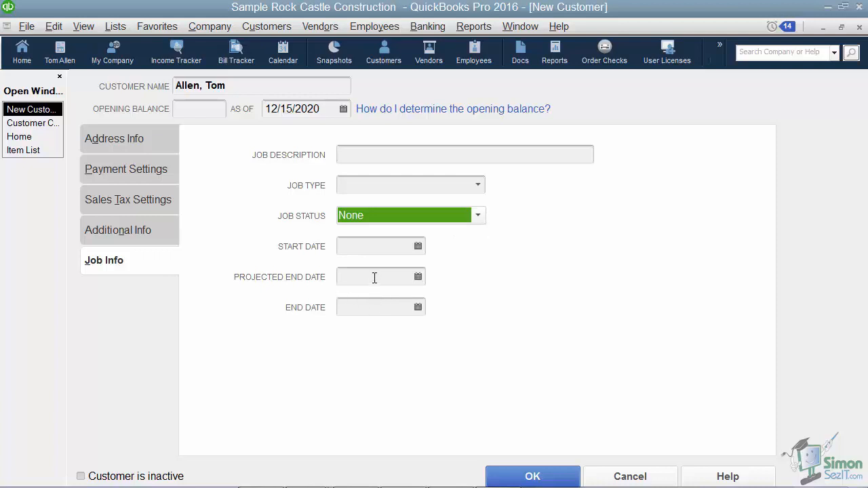
{"action": "mouse_move", "coordinate": [377, 301]}
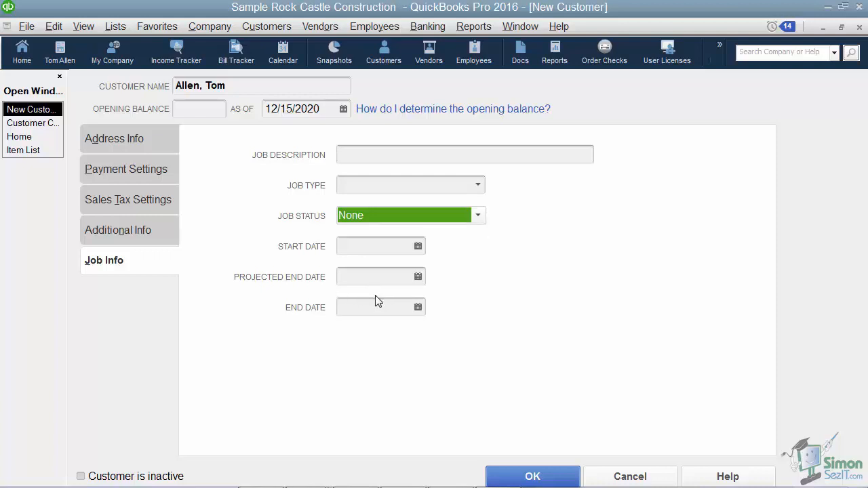
{"action": "mouse_move", "coordinate": [351, 347]}
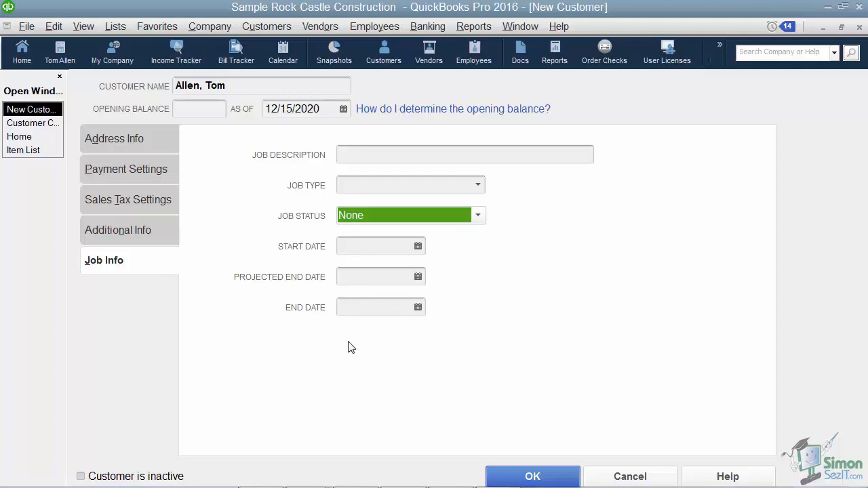
{"action": "mouse_move", "coordinate": [531, 476]}
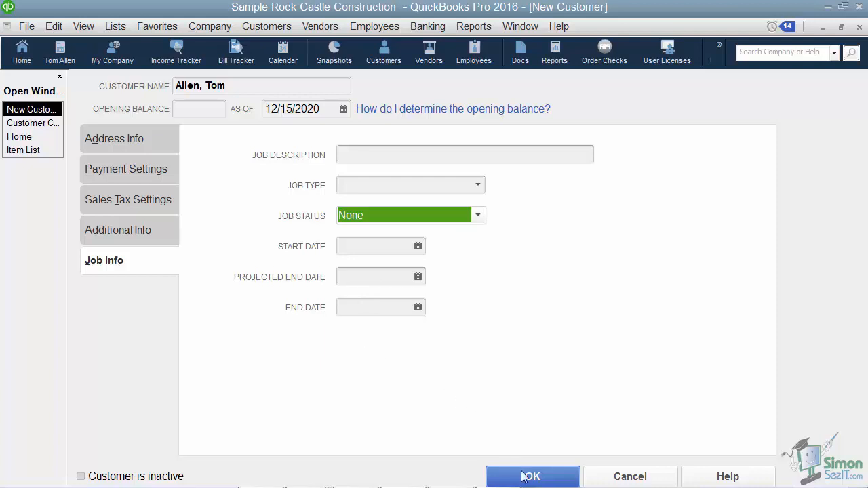
{"action": "left_click", "coordinate": [532, 476]}
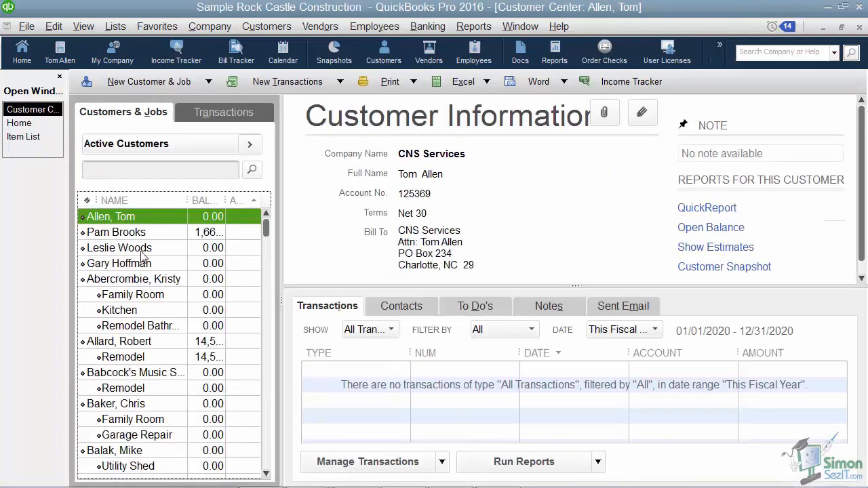
{"action": "mouse_move", "coordinate": [153, 224]}
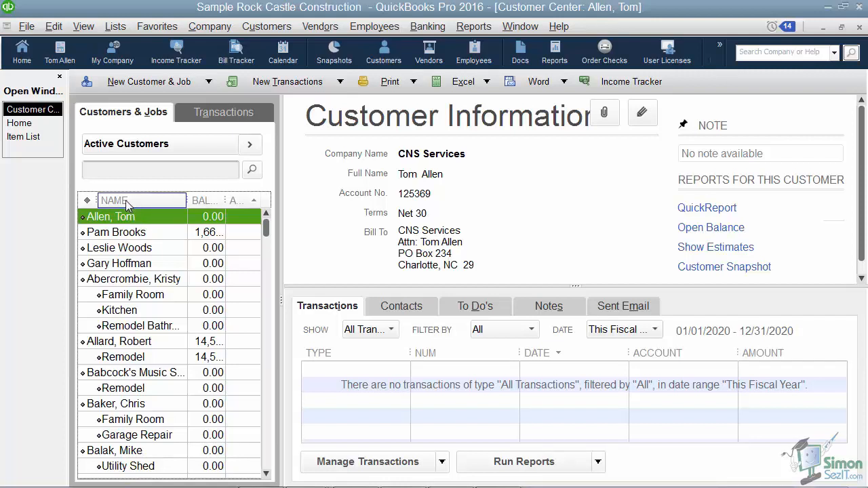
{"action": "left_click", "coordinate": [115, 201]}
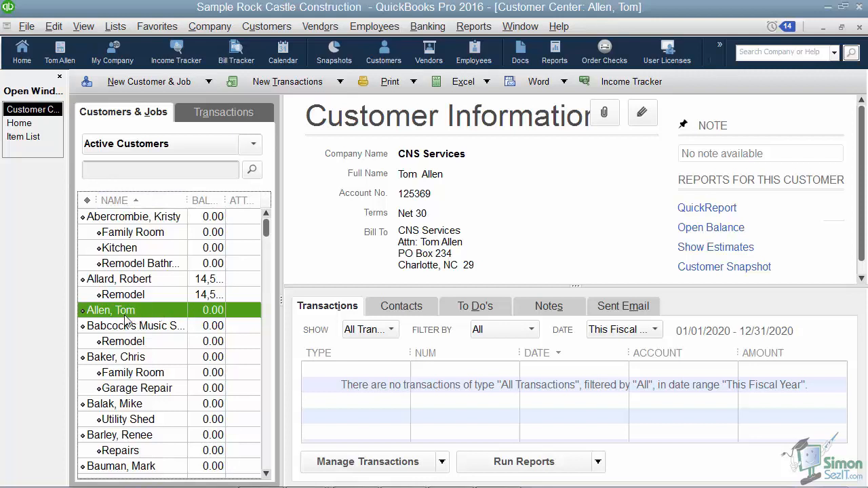
{"action": "left_click", "coordinate": [208, 82]}
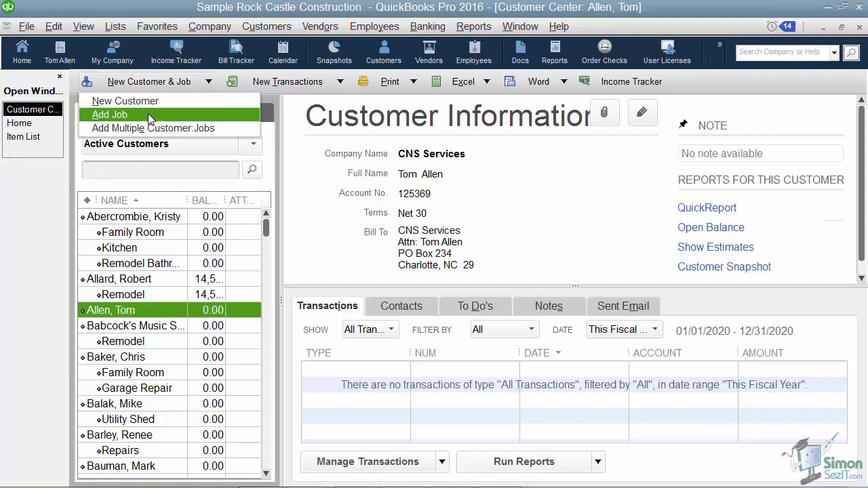
{"action": "left_click", "coordinate": [110, 114]}
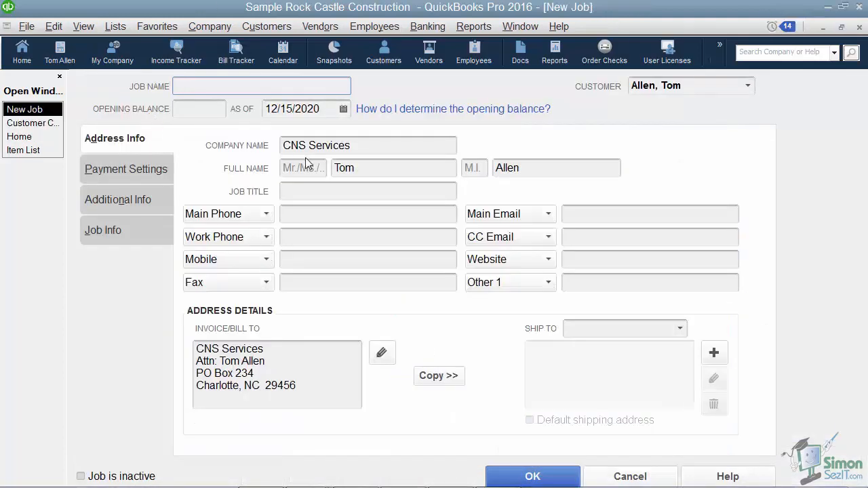
{"action": "type", "text": "Kitchen"}
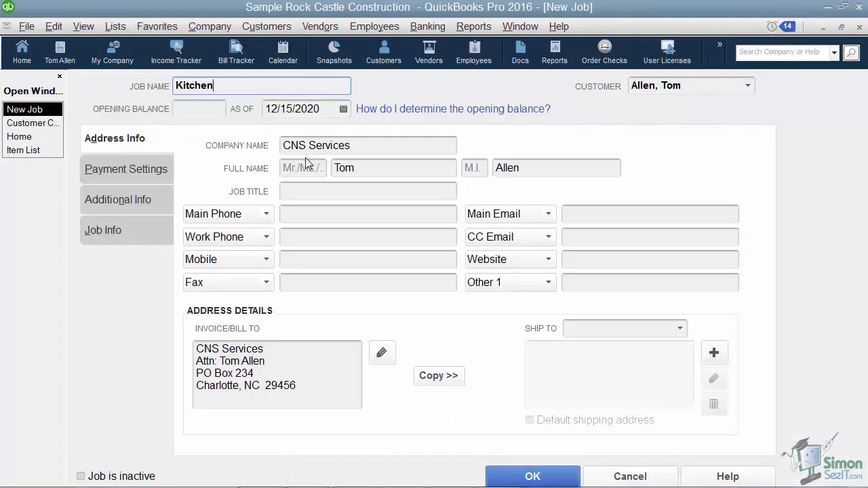
{"action": "type", "text": "Remod"}
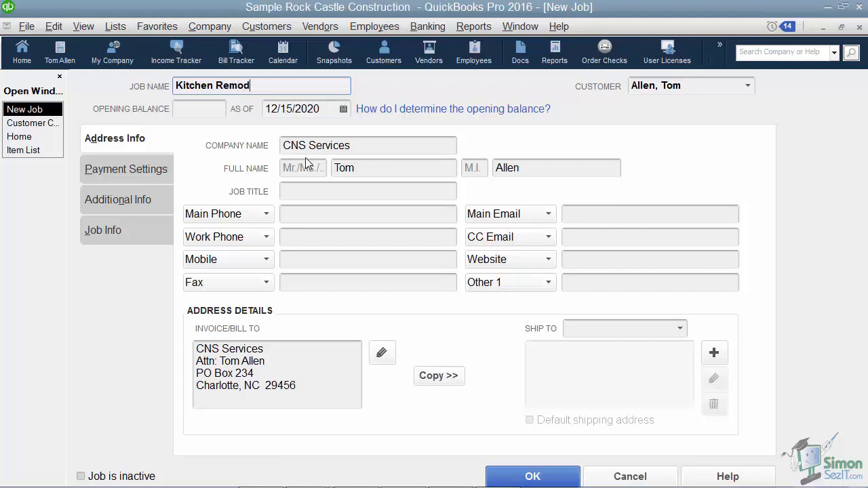
{"action": "type", "text": "el"}
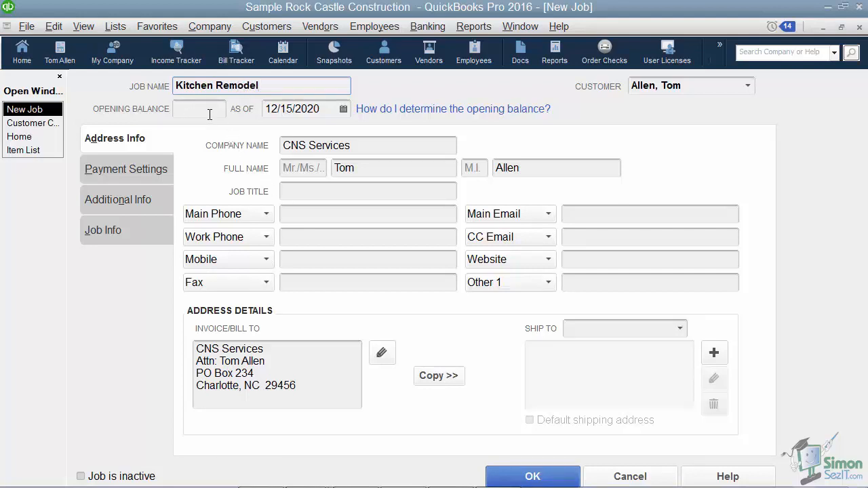
{"action": "mouse_move", "coordinate": [323, 302]}
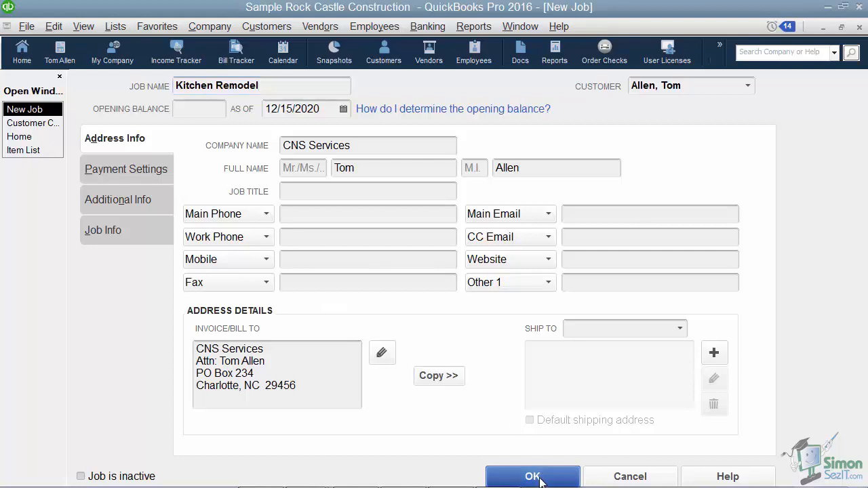
{"action": "left_click", "coordinate": [533, 477]}
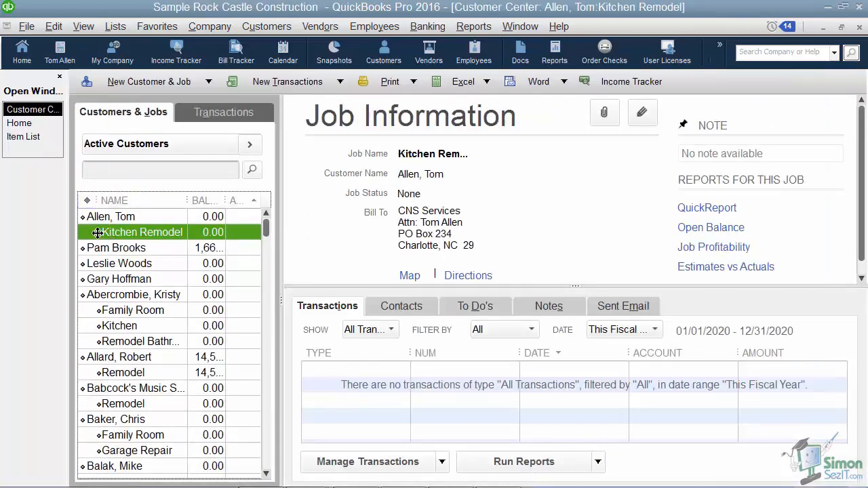
{"action": "mouse_move", "coordinate": [108, 222]}
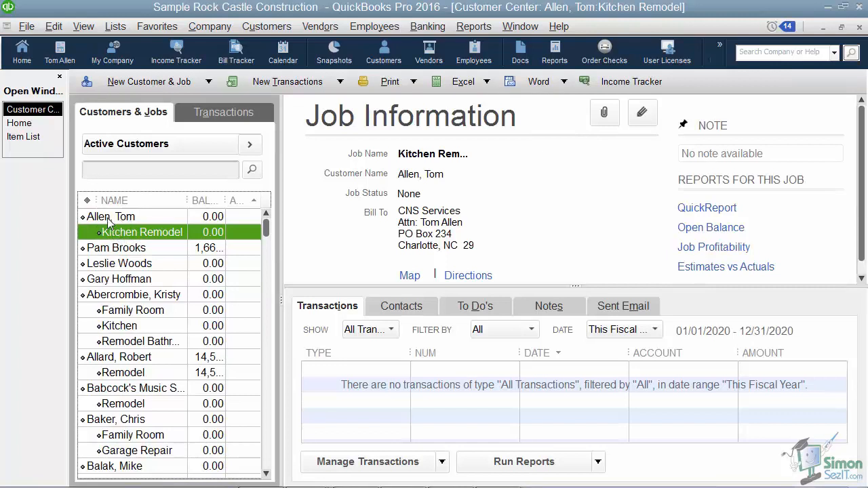
{"action": "mouse_move", "coordinate": [142, 236]}
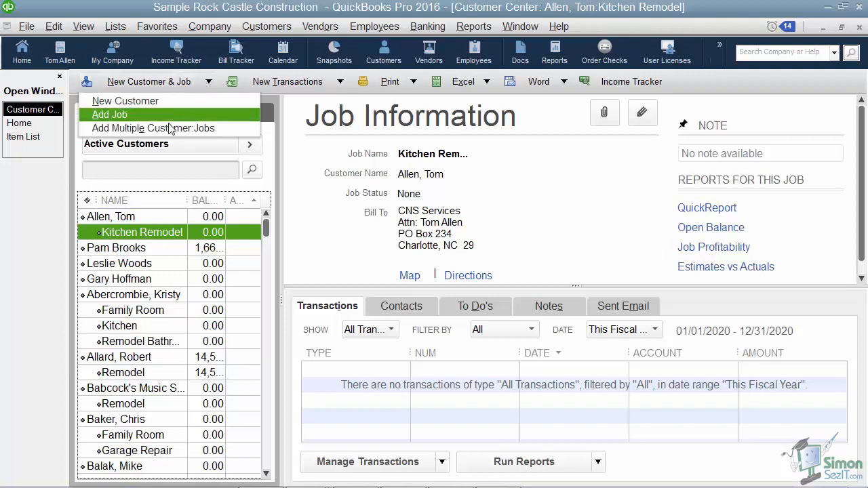
{"action": "mouse_move", "coordinate": [154, 128]}
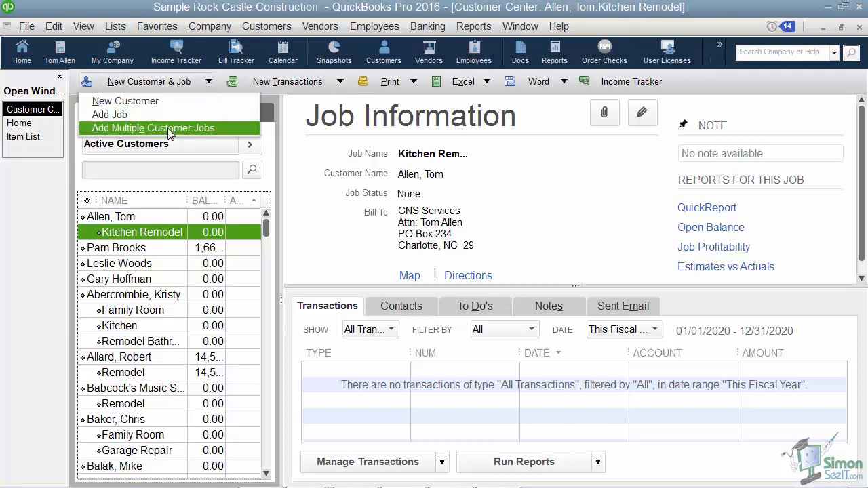
- Open Add Multiple Customer:Jobs and check the List dropdown's options, keeping Customers selected
{"action": "left_click", "coordinate": [153, 128]}
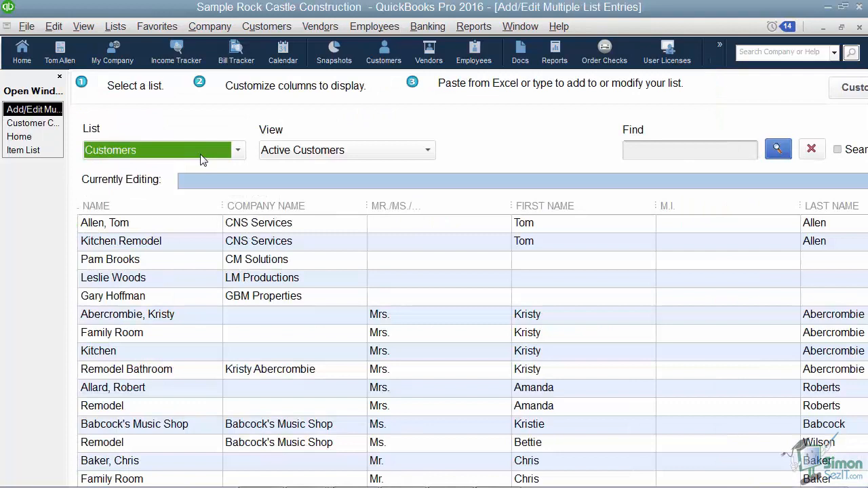
{"action": "mouse_move", "coordinate": [175, 239]}
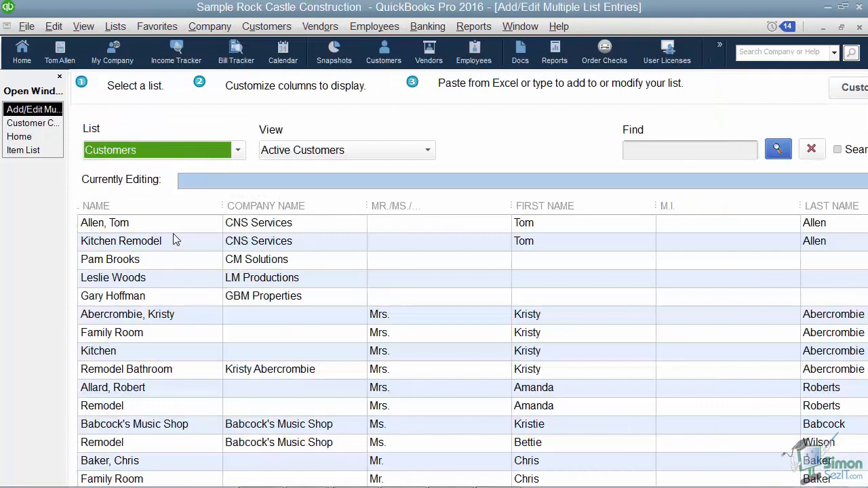
{"action": "mouse_move", "coordinate": [175, 231]}
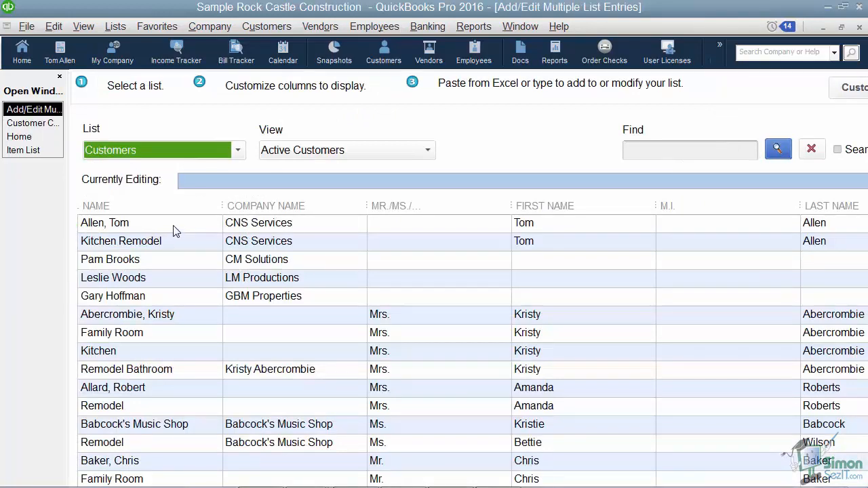
{"action": "mouse_move", "coordinate": [415, 132]}
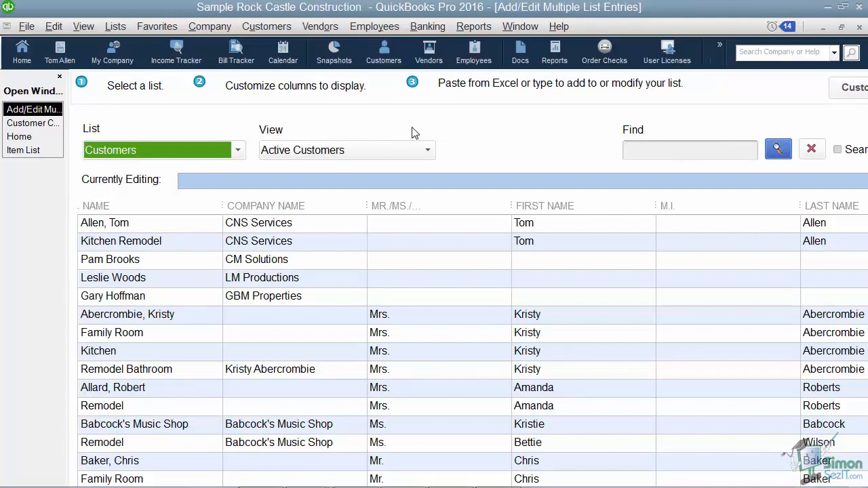
{"action": "mouse_move", "coordinate": [478, 92]}
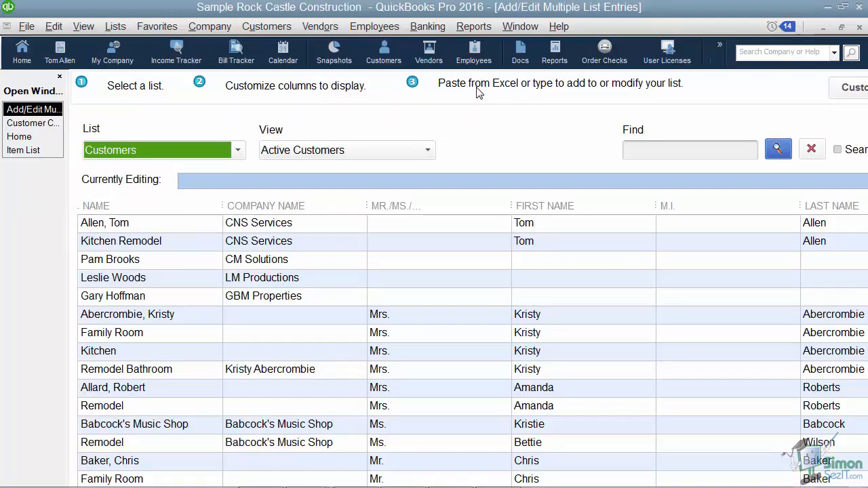
{"action": "mouse_move", "coordinate": [431, 204]}
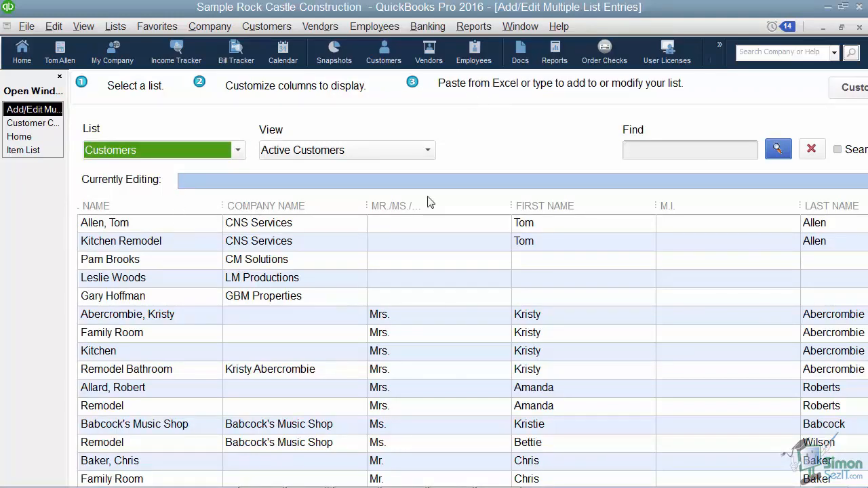
{"action": "mouse_move", "coordinate": [249, 164]}
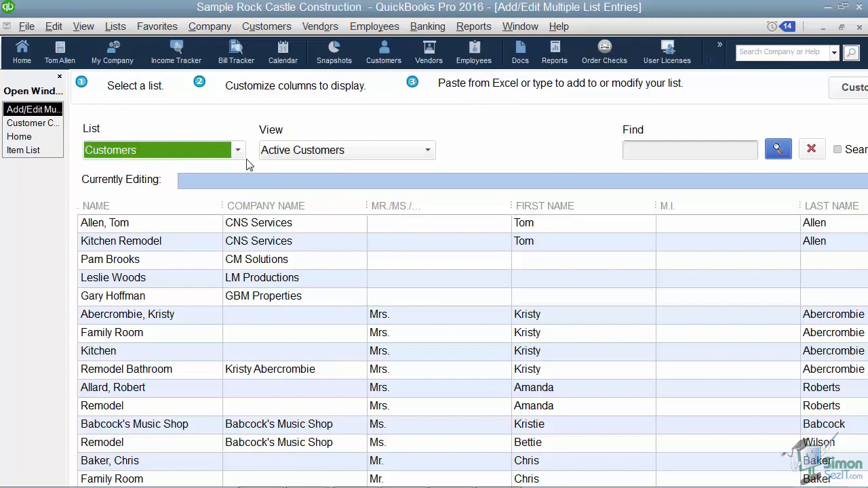
{"action": "left_click", "coordinate": [238, 150]}
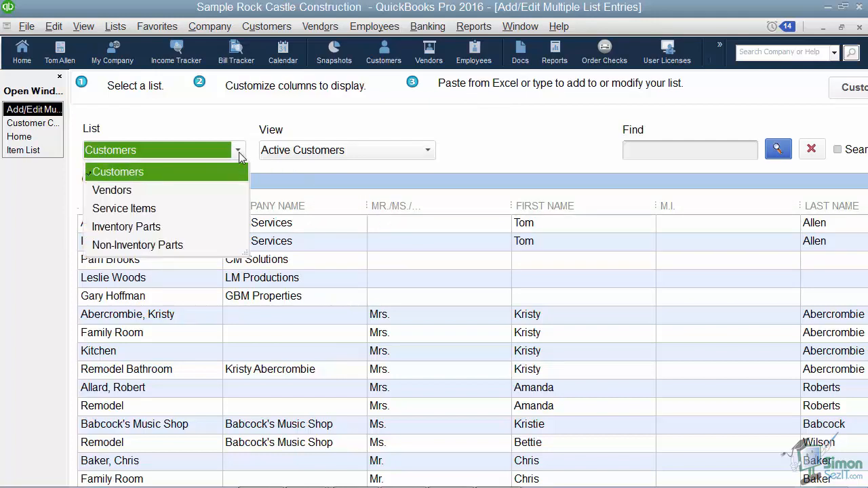
{"action": "left_click", "coordinate": [118, 172]}
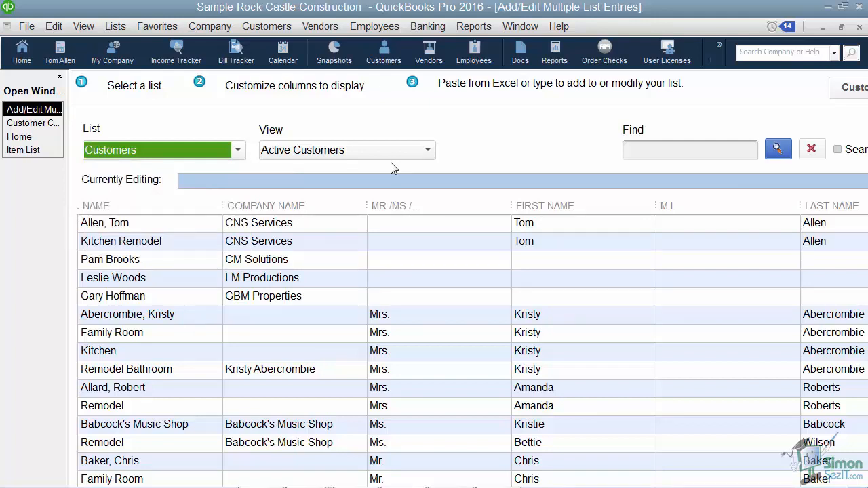
{"action": "mouse_move", "coordinate": [609, 113]}
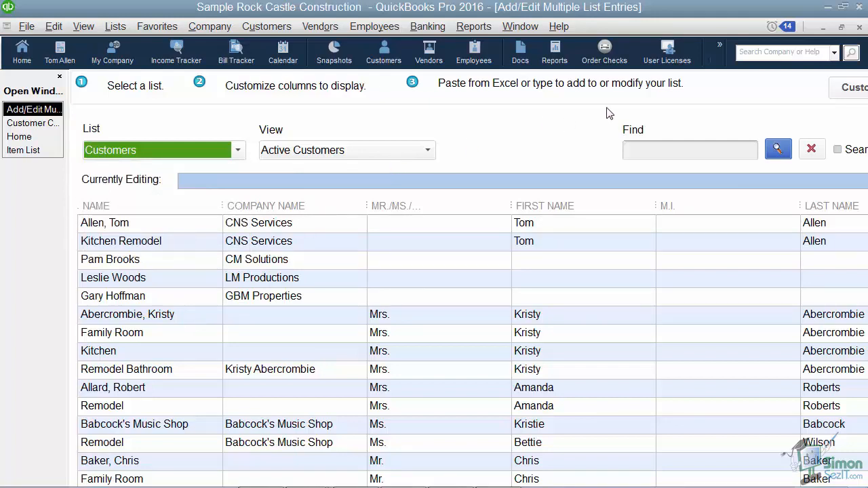